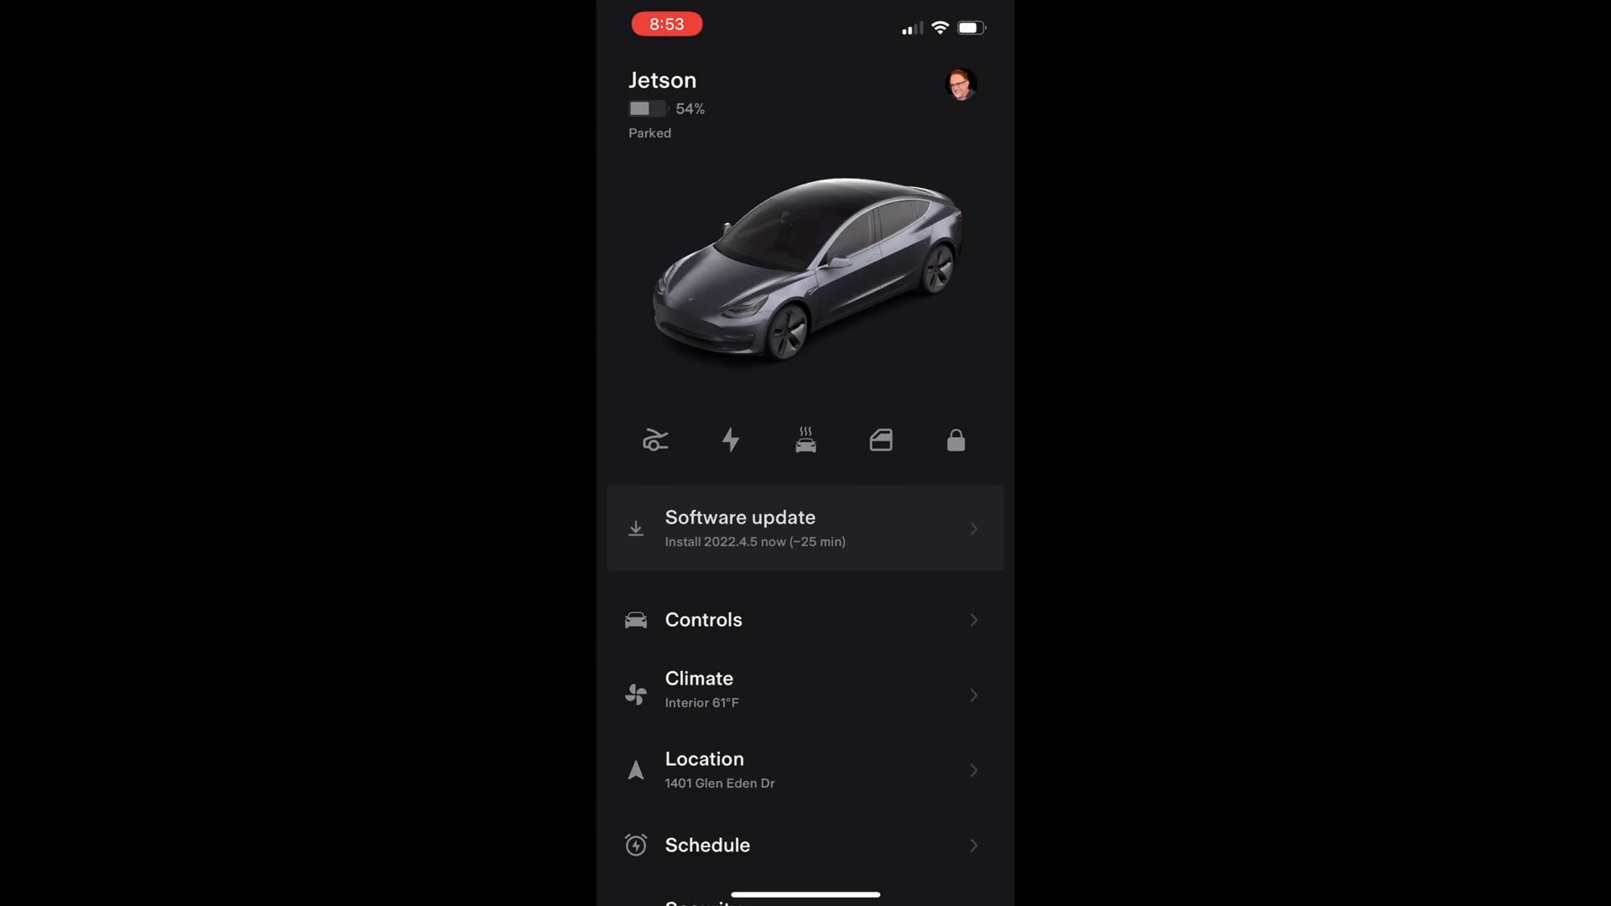
Open the pending 2022.4.5 software update and confirm installing it now
left_click(804, 529)
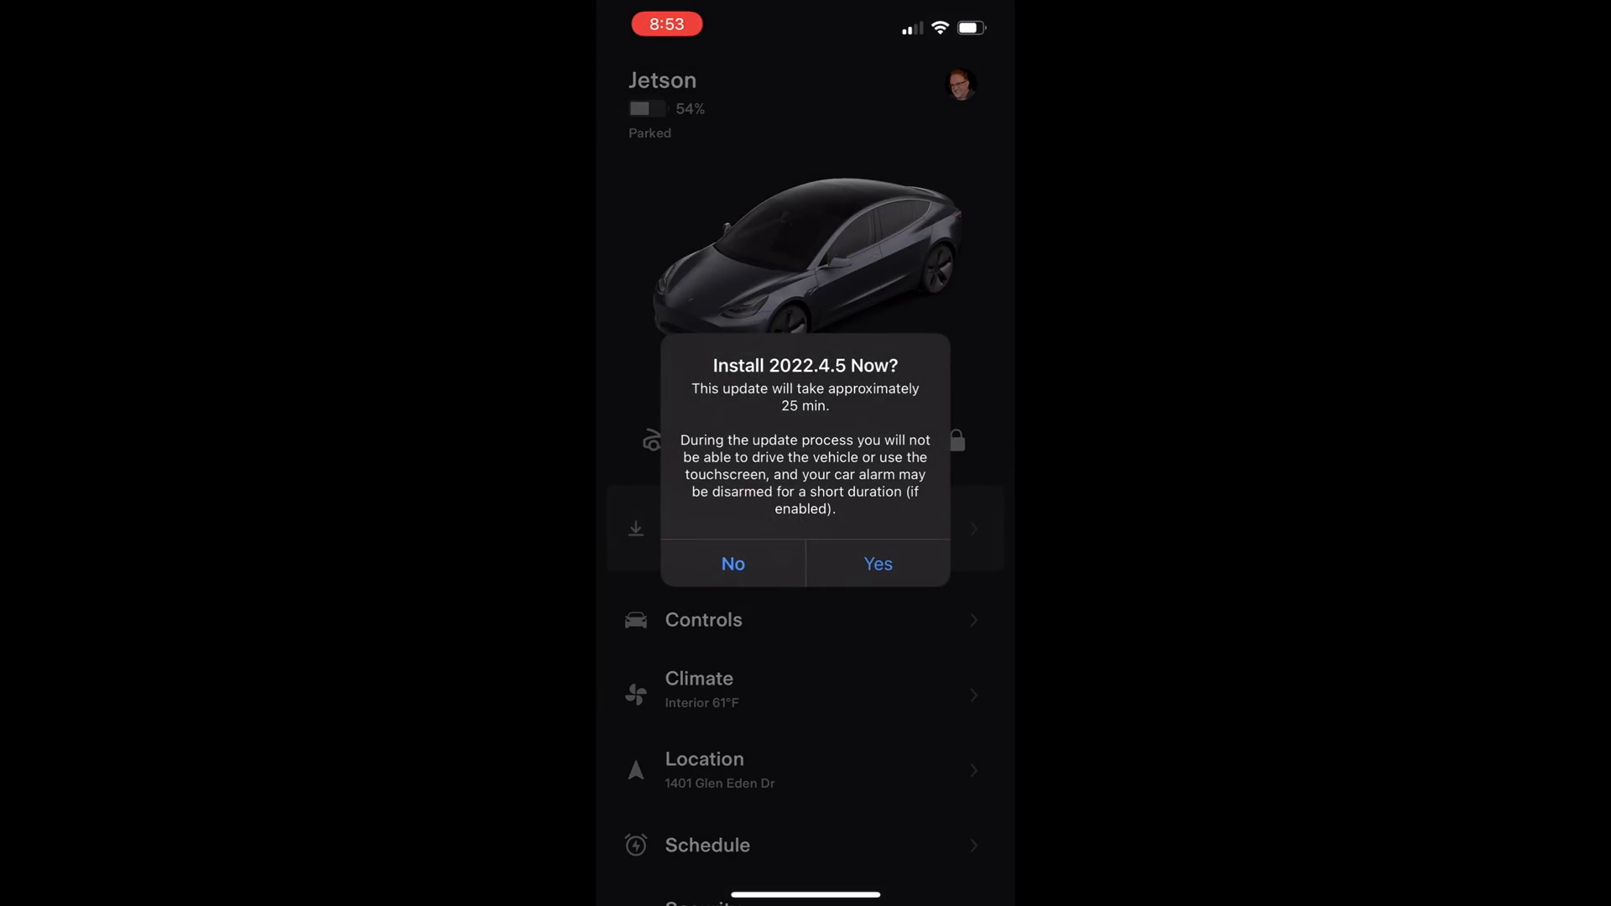
left_click(878, 564)
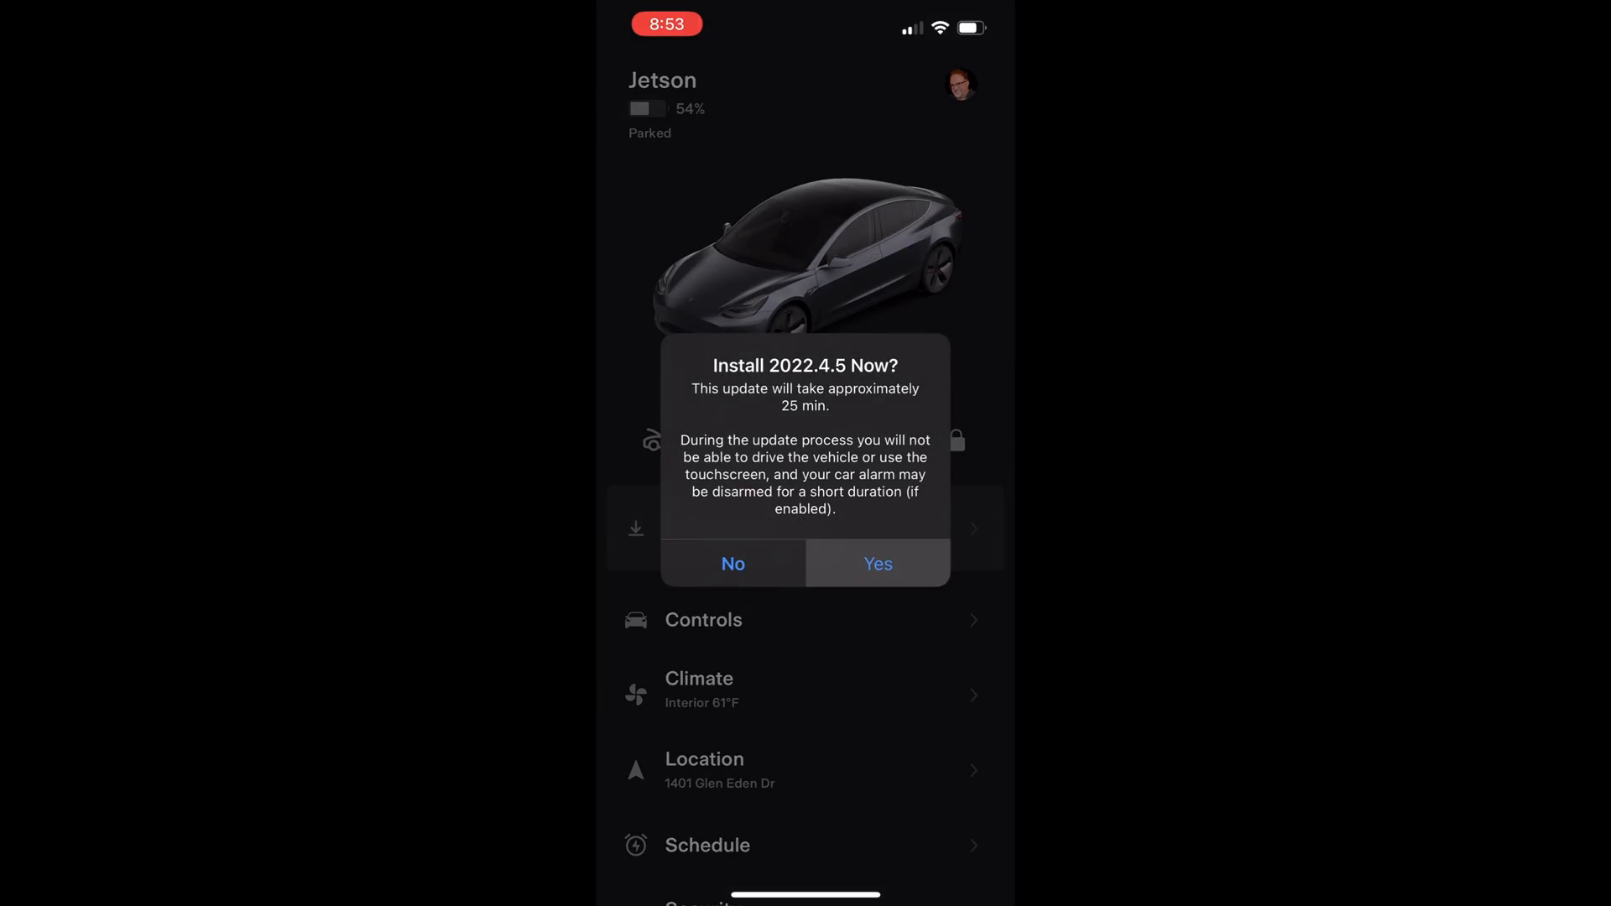
left_click(878, 564)
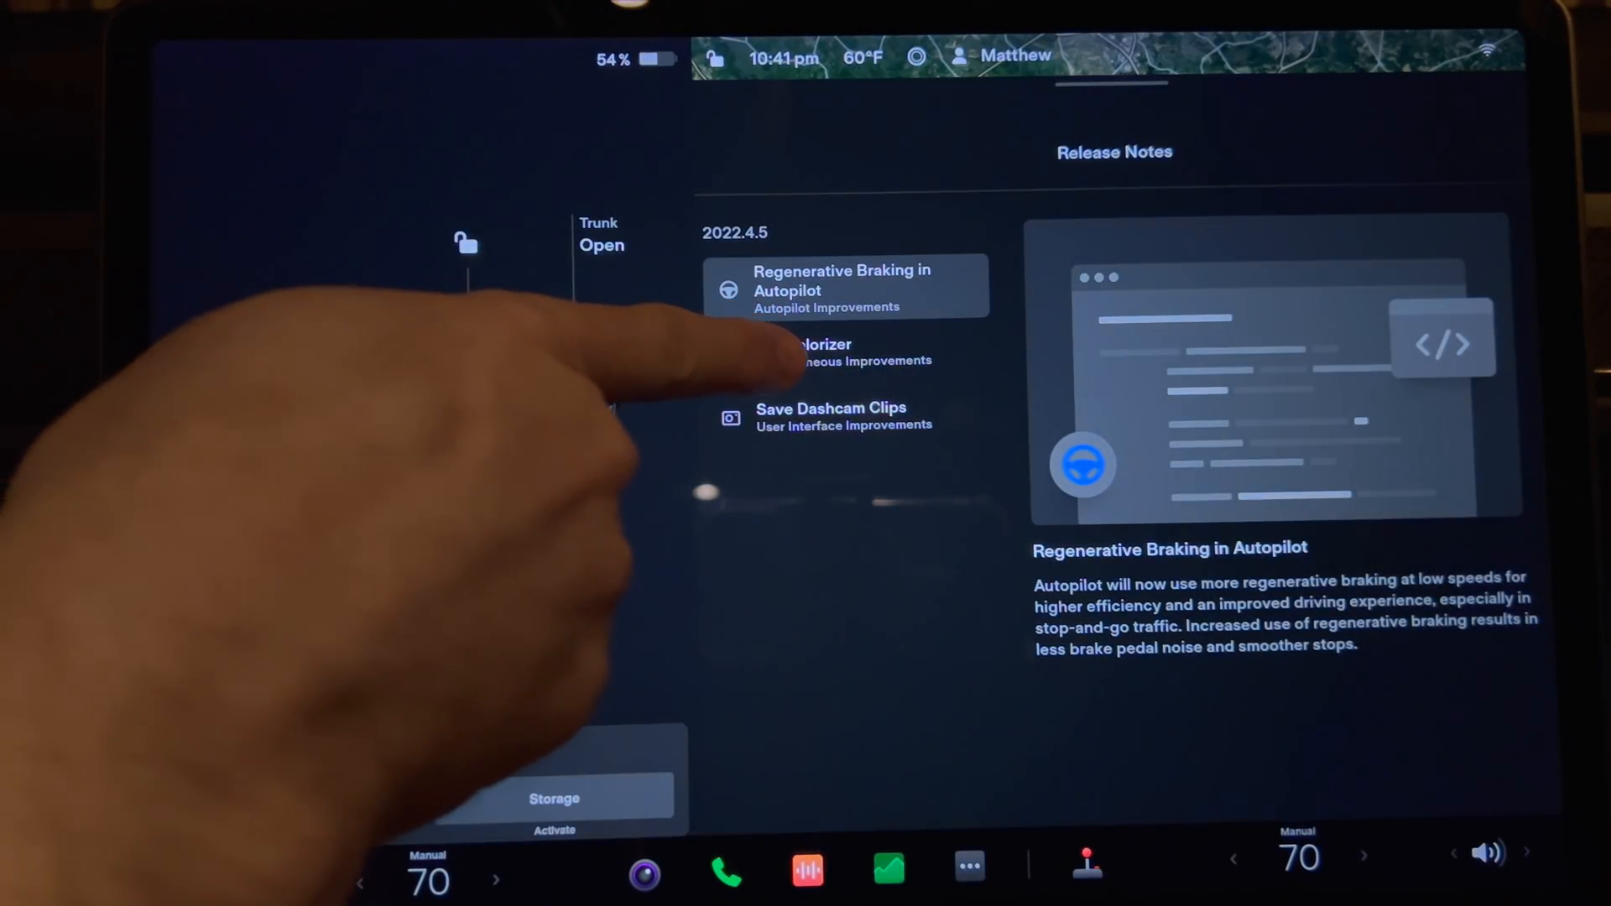
Show the Car Colorizer entry in the 2022.4.5 release notes
left_click(822, 351)
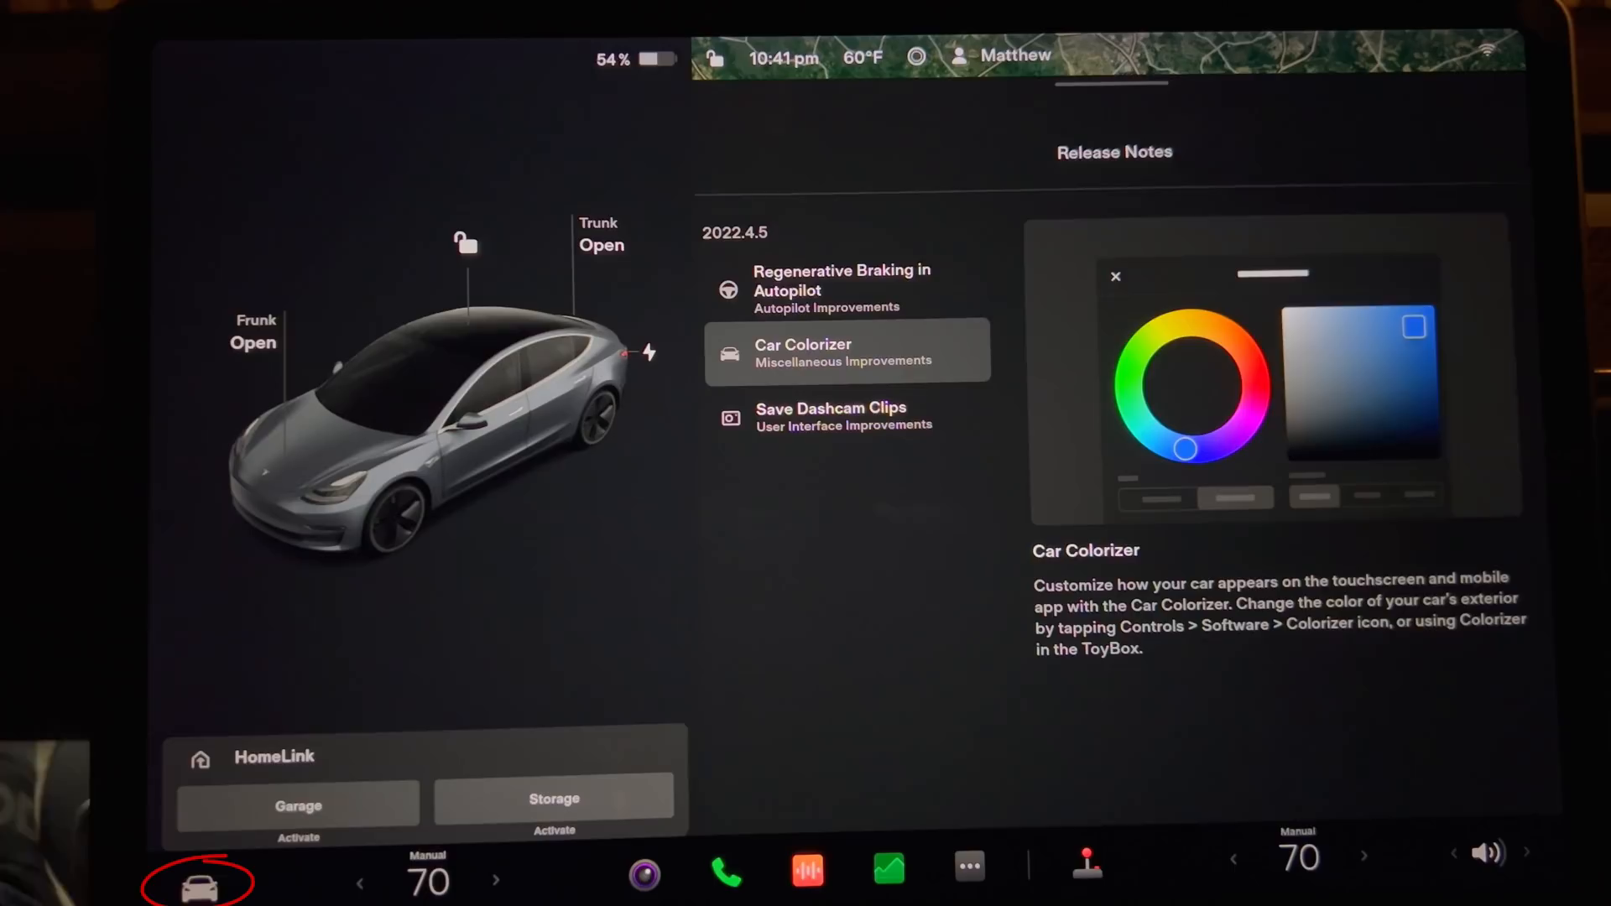
From the car's Software settings, bring up the Colorizer for exterior paint
left_click(196, 887)
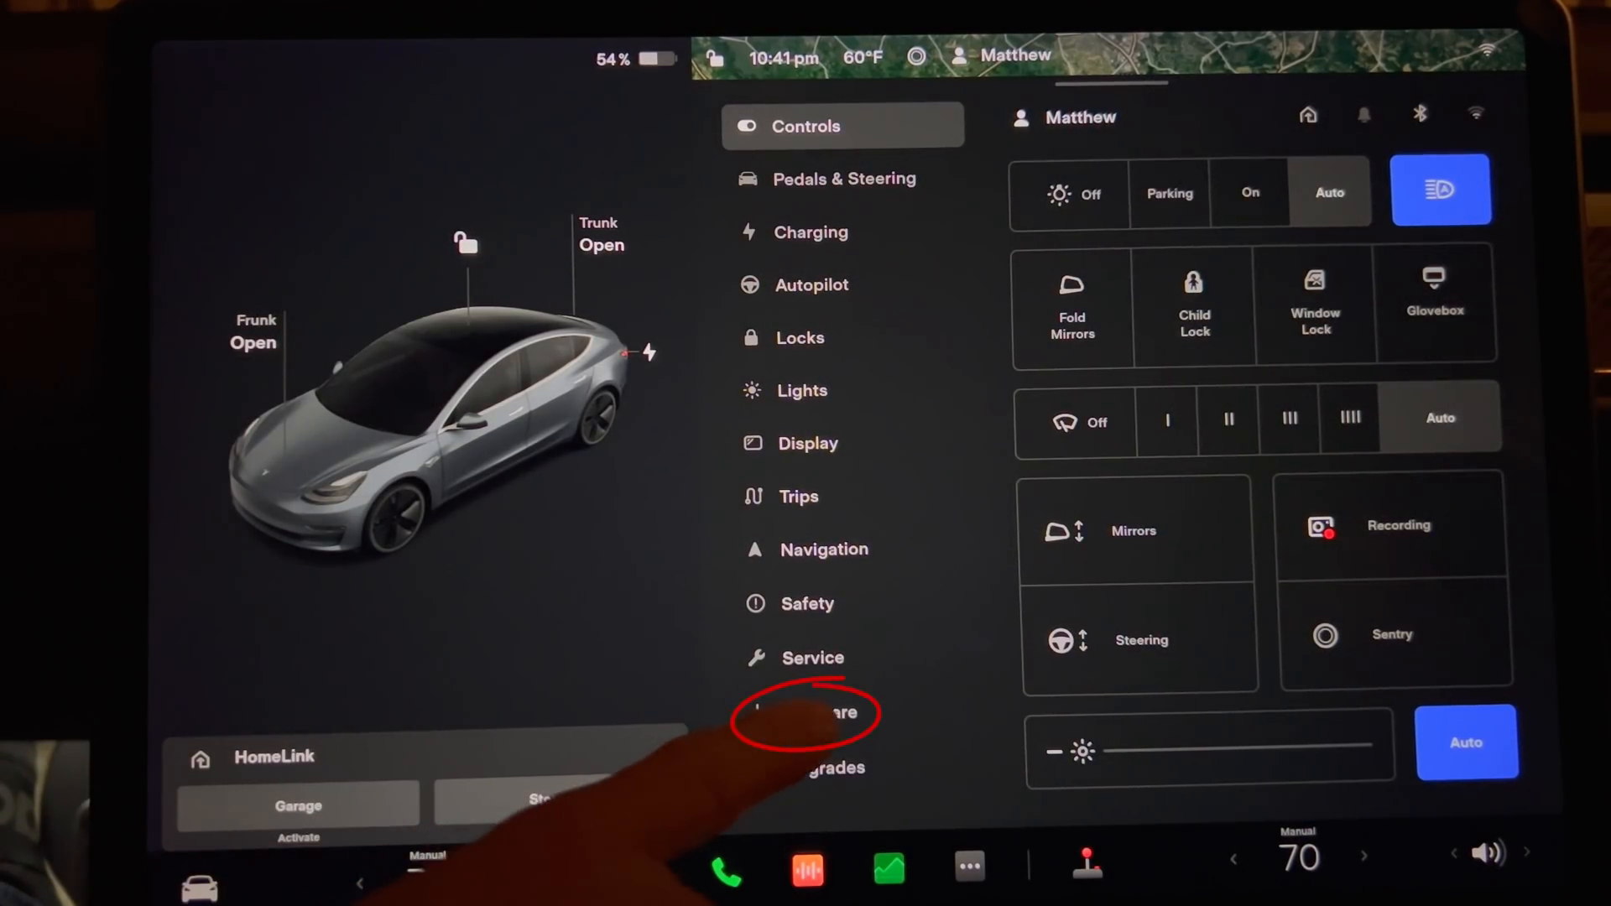
left_click(820, 712)
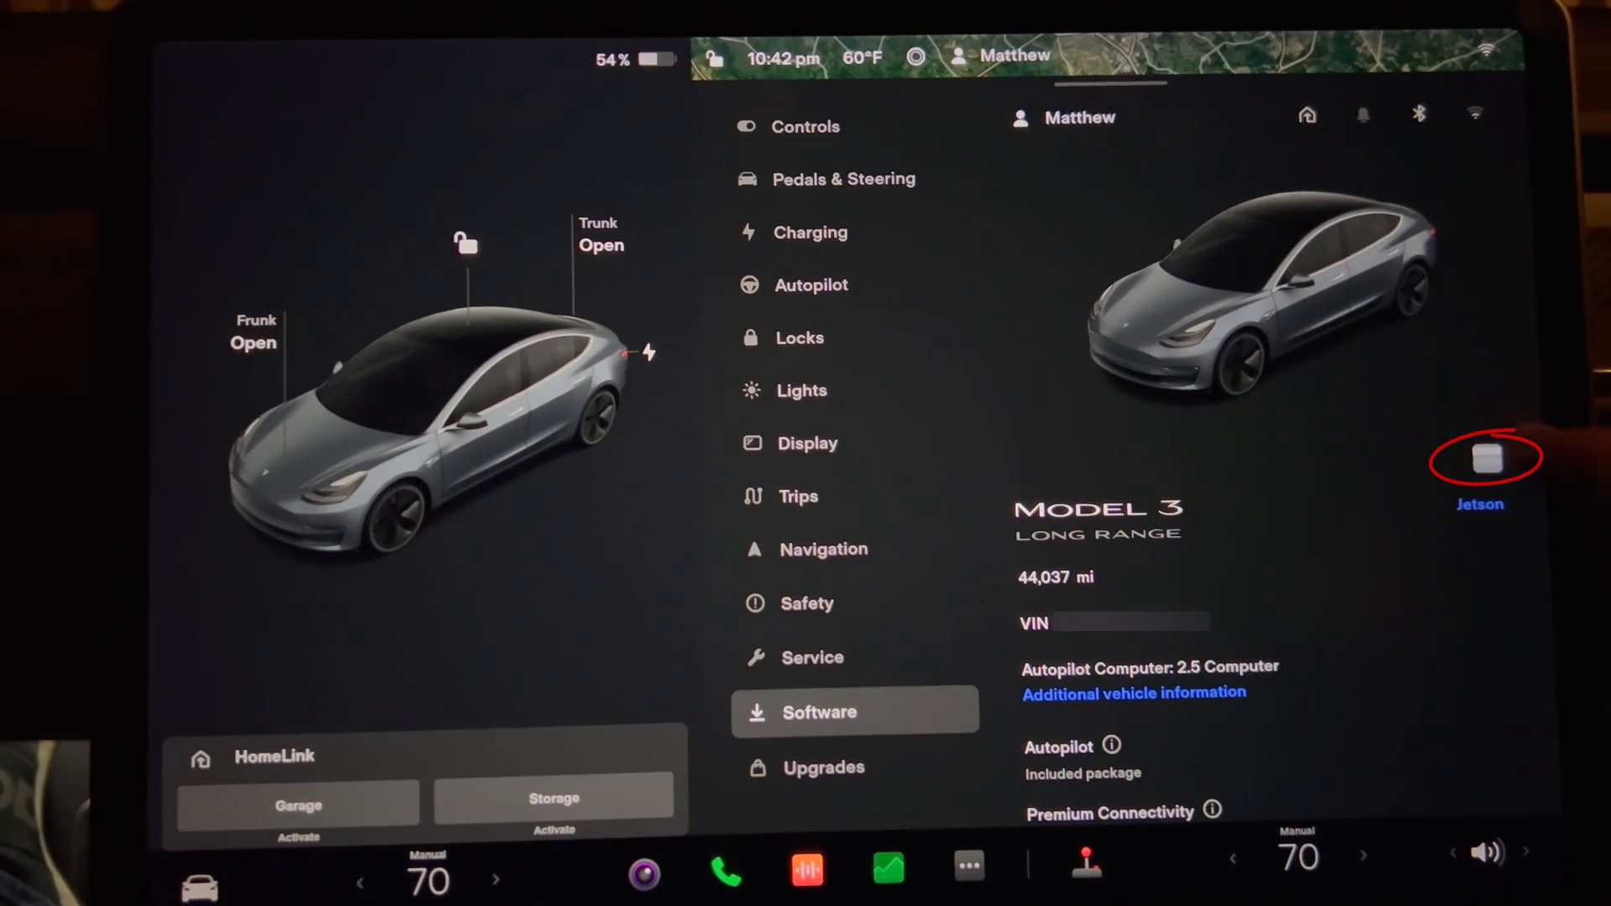
left_click(1487, 465)
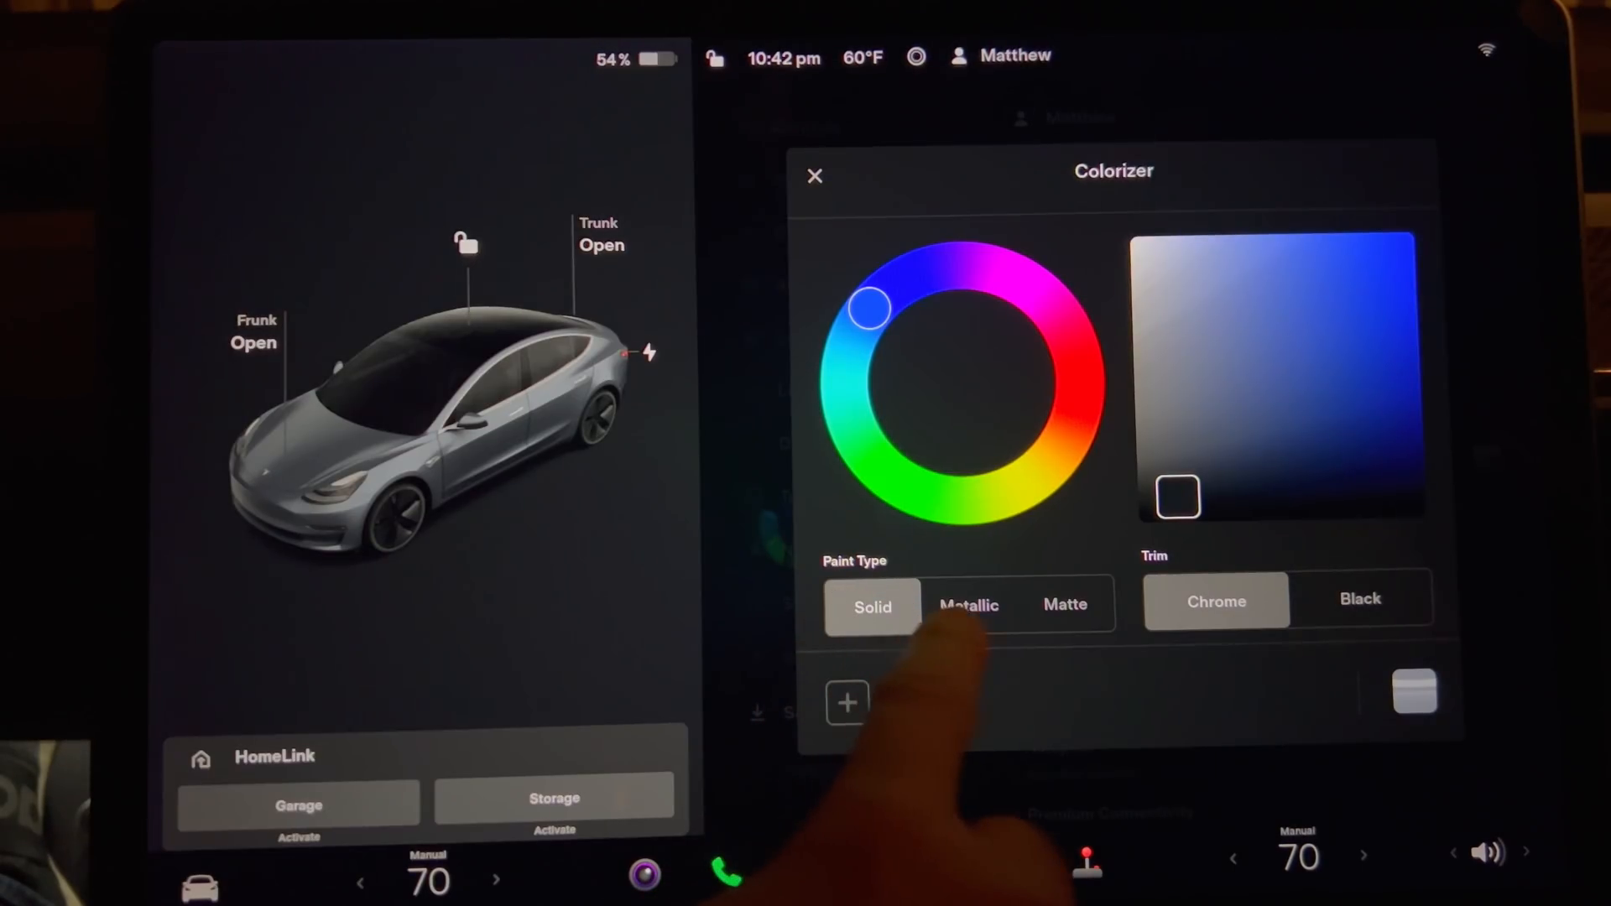
Try matte paint and black trim, then settle on metallic paint with chrome trim
left_click(969, 605)
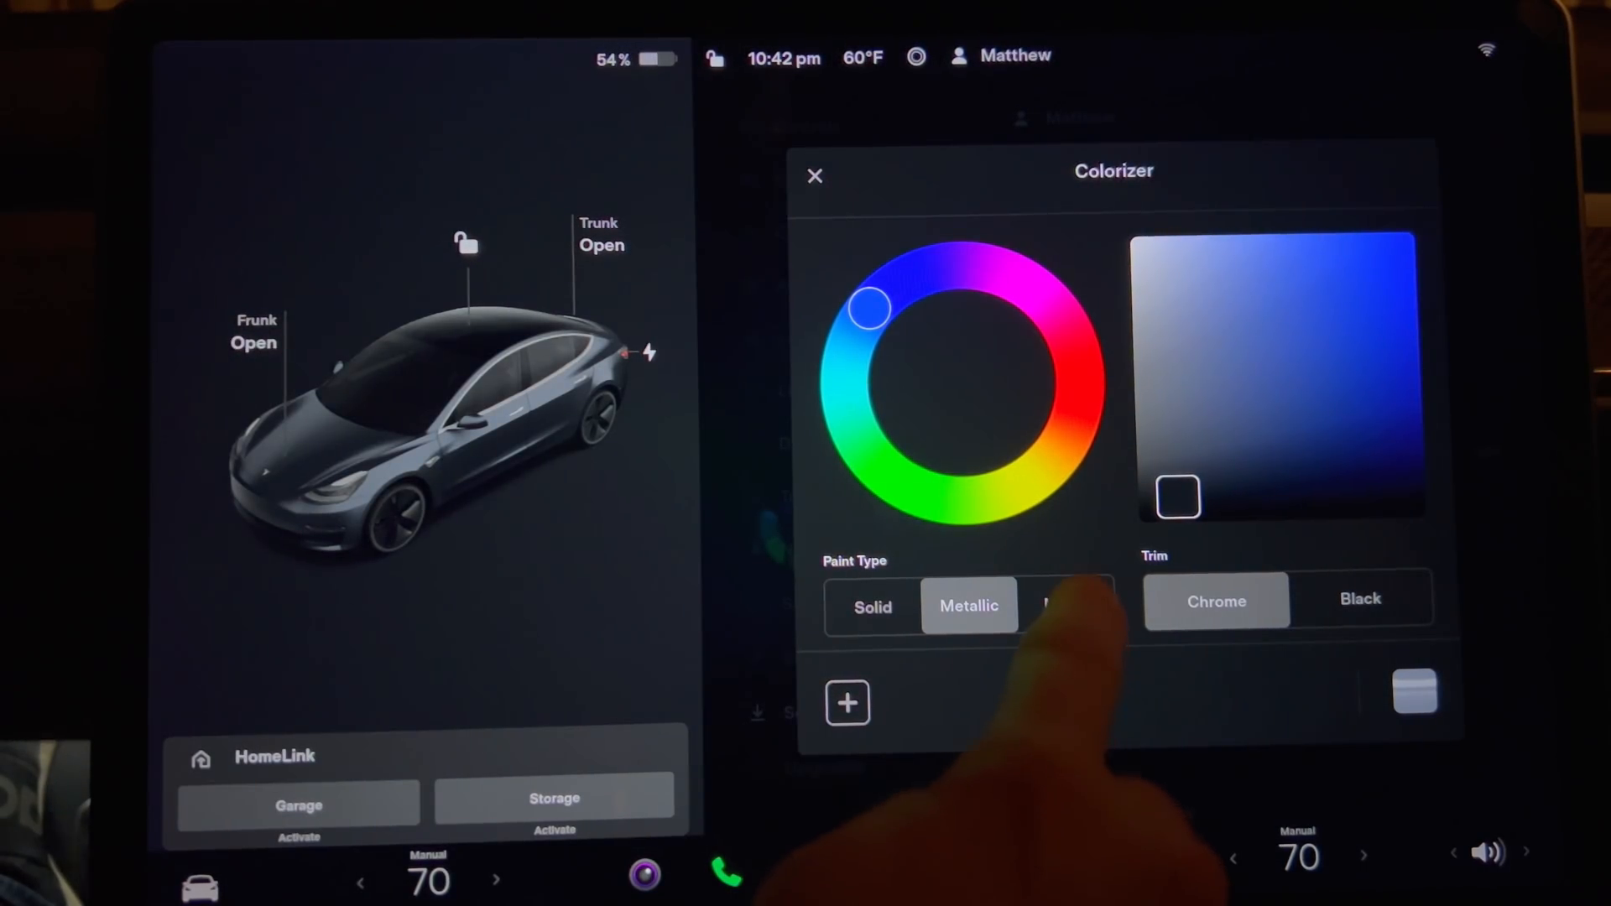
left_click(1066, 605)
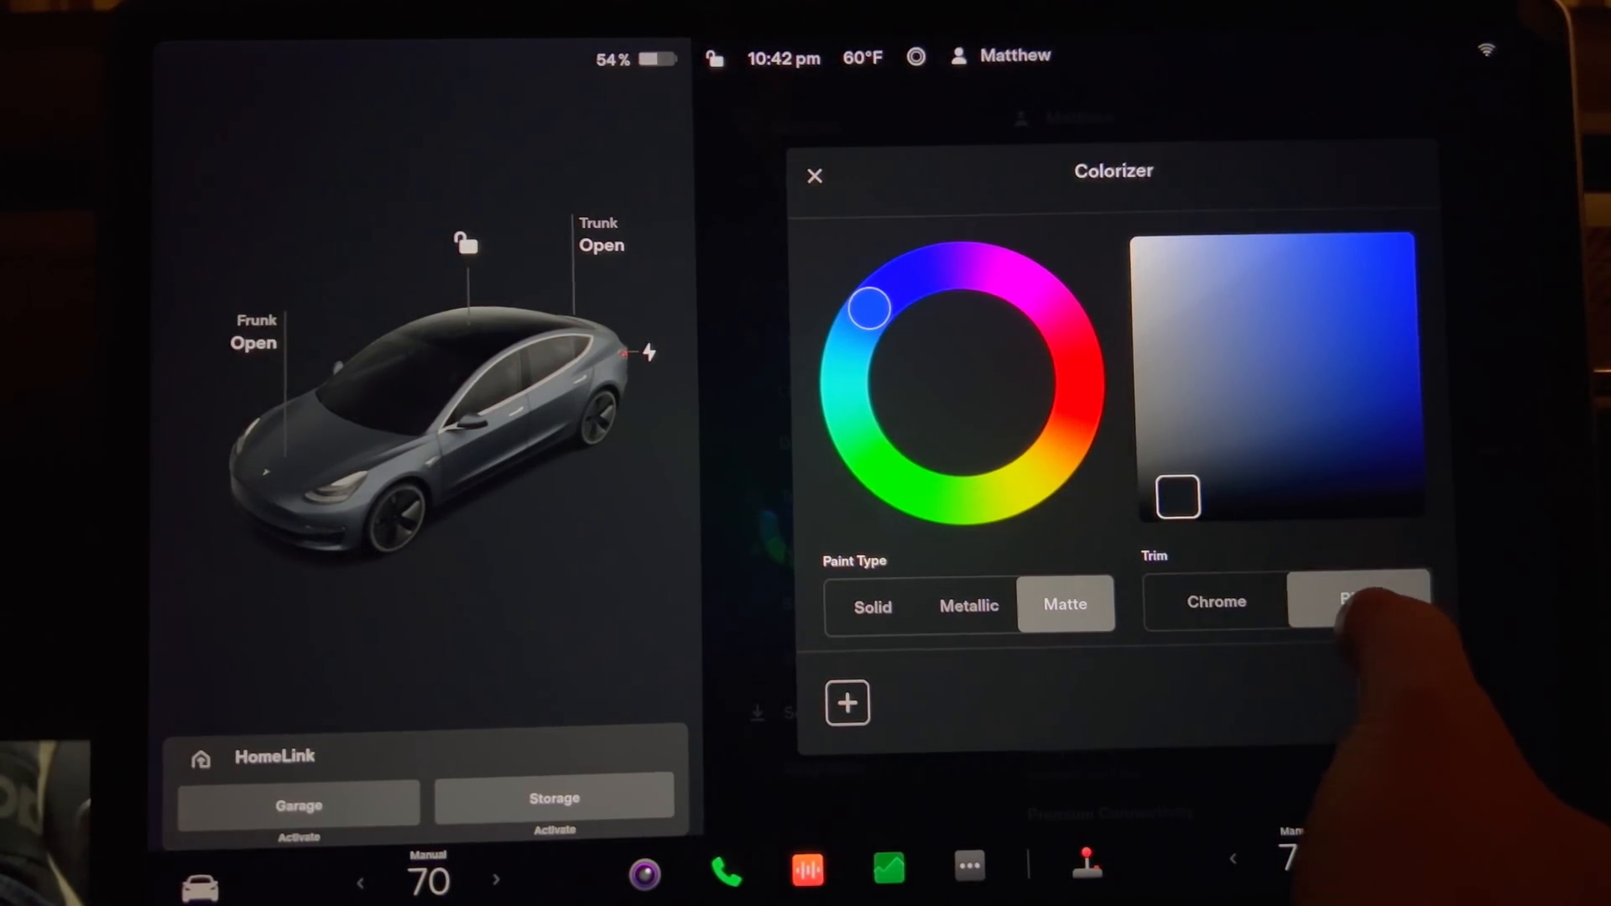
left_click(1360, 601)
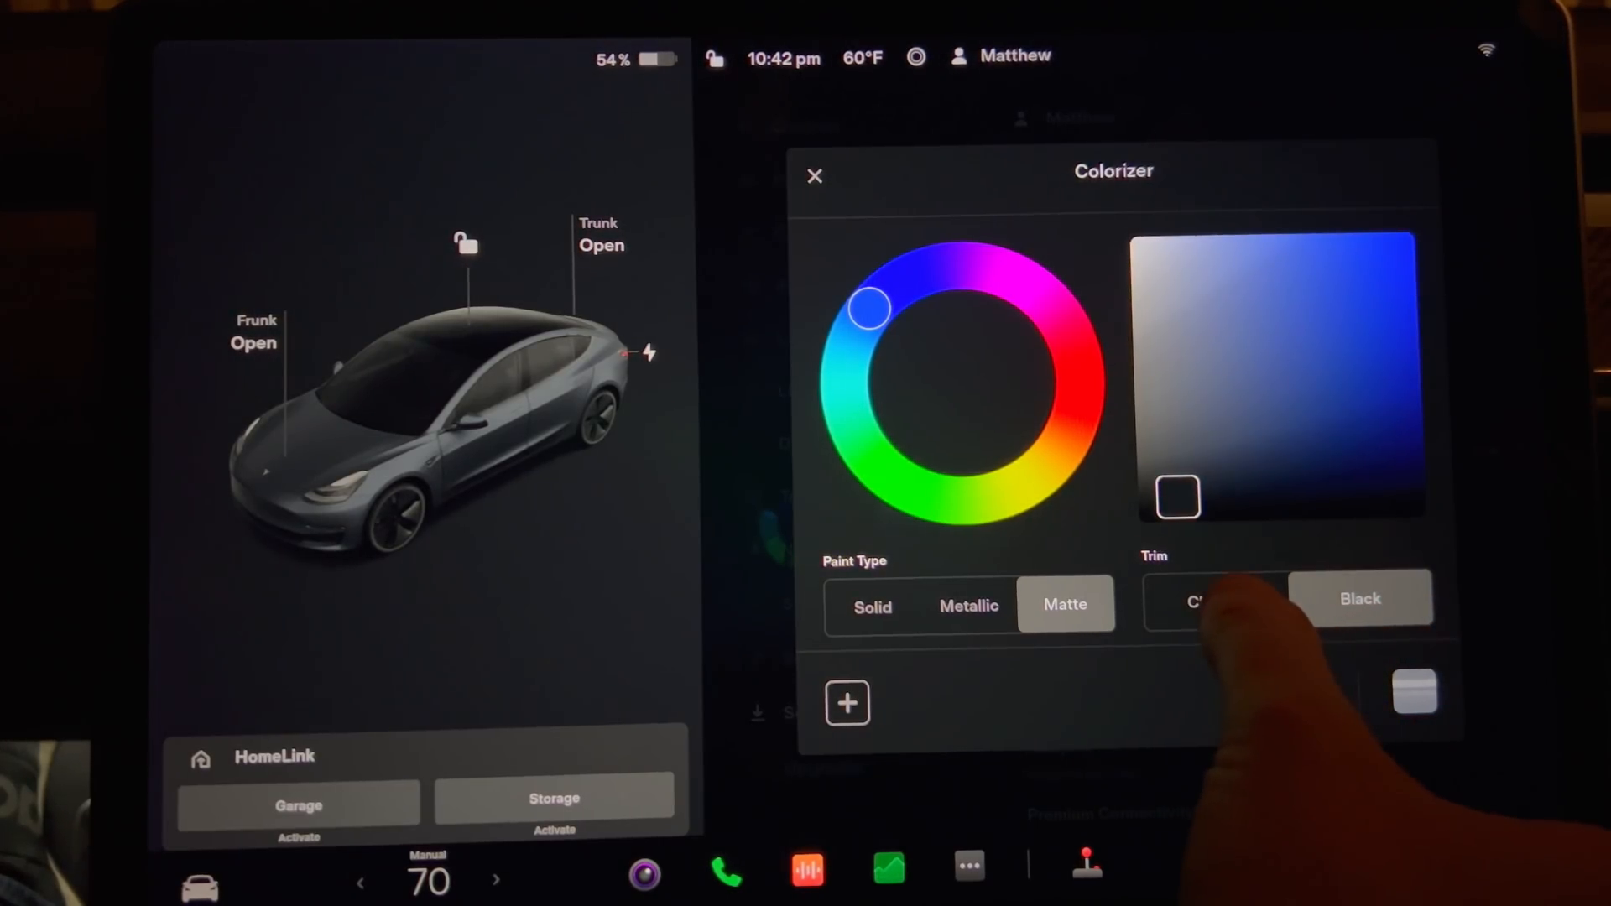
left_click(1216, 601)
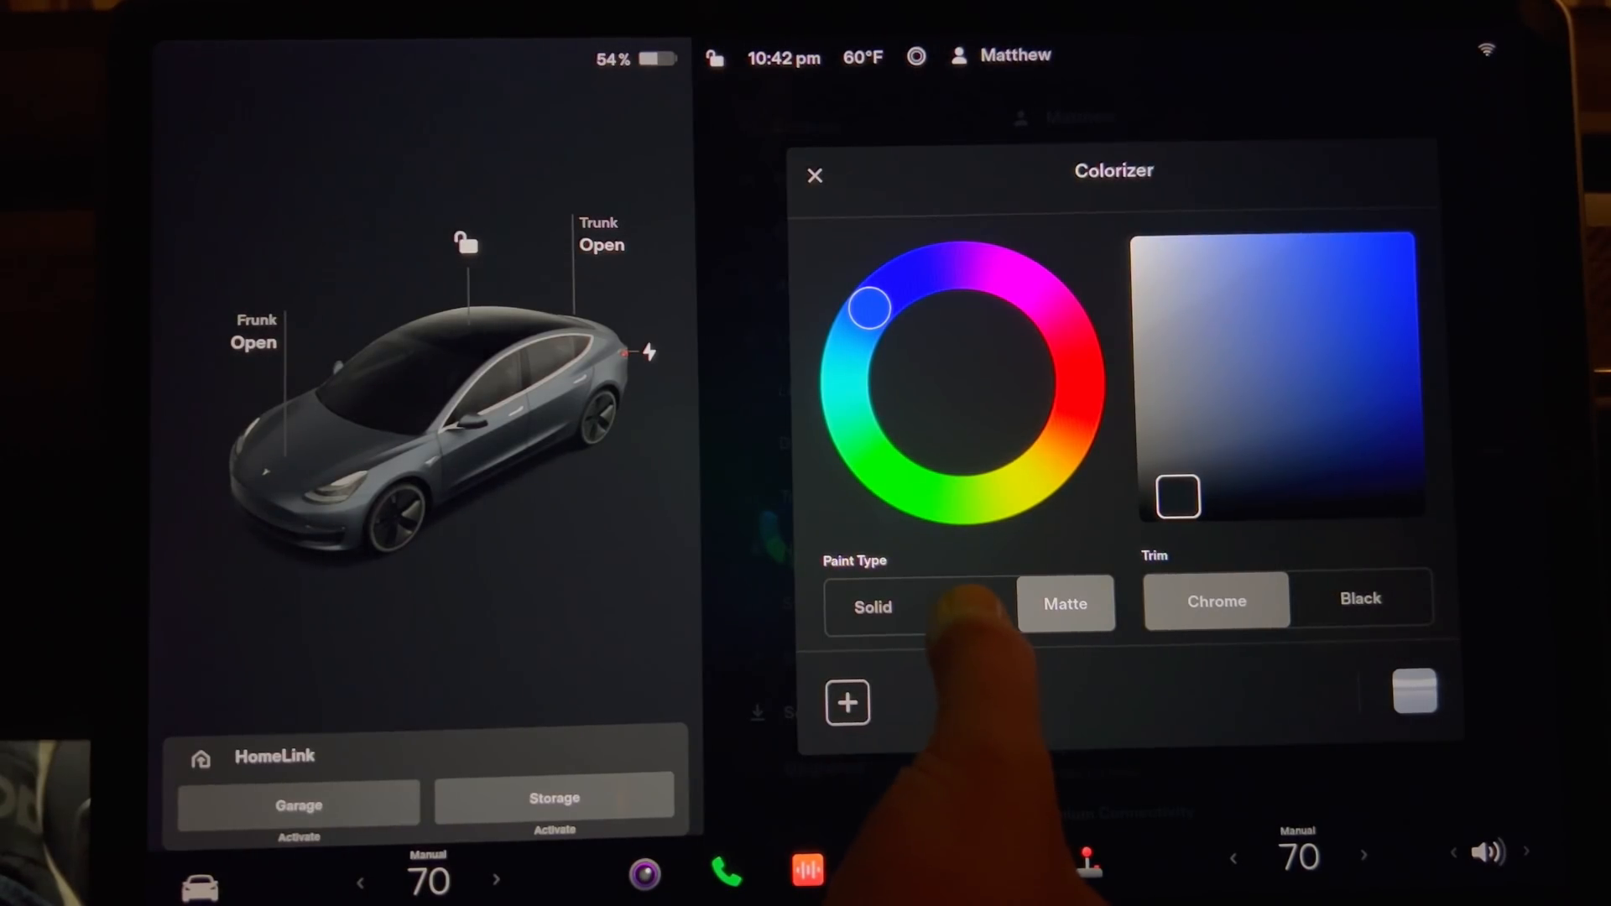
left_click(981, 605)
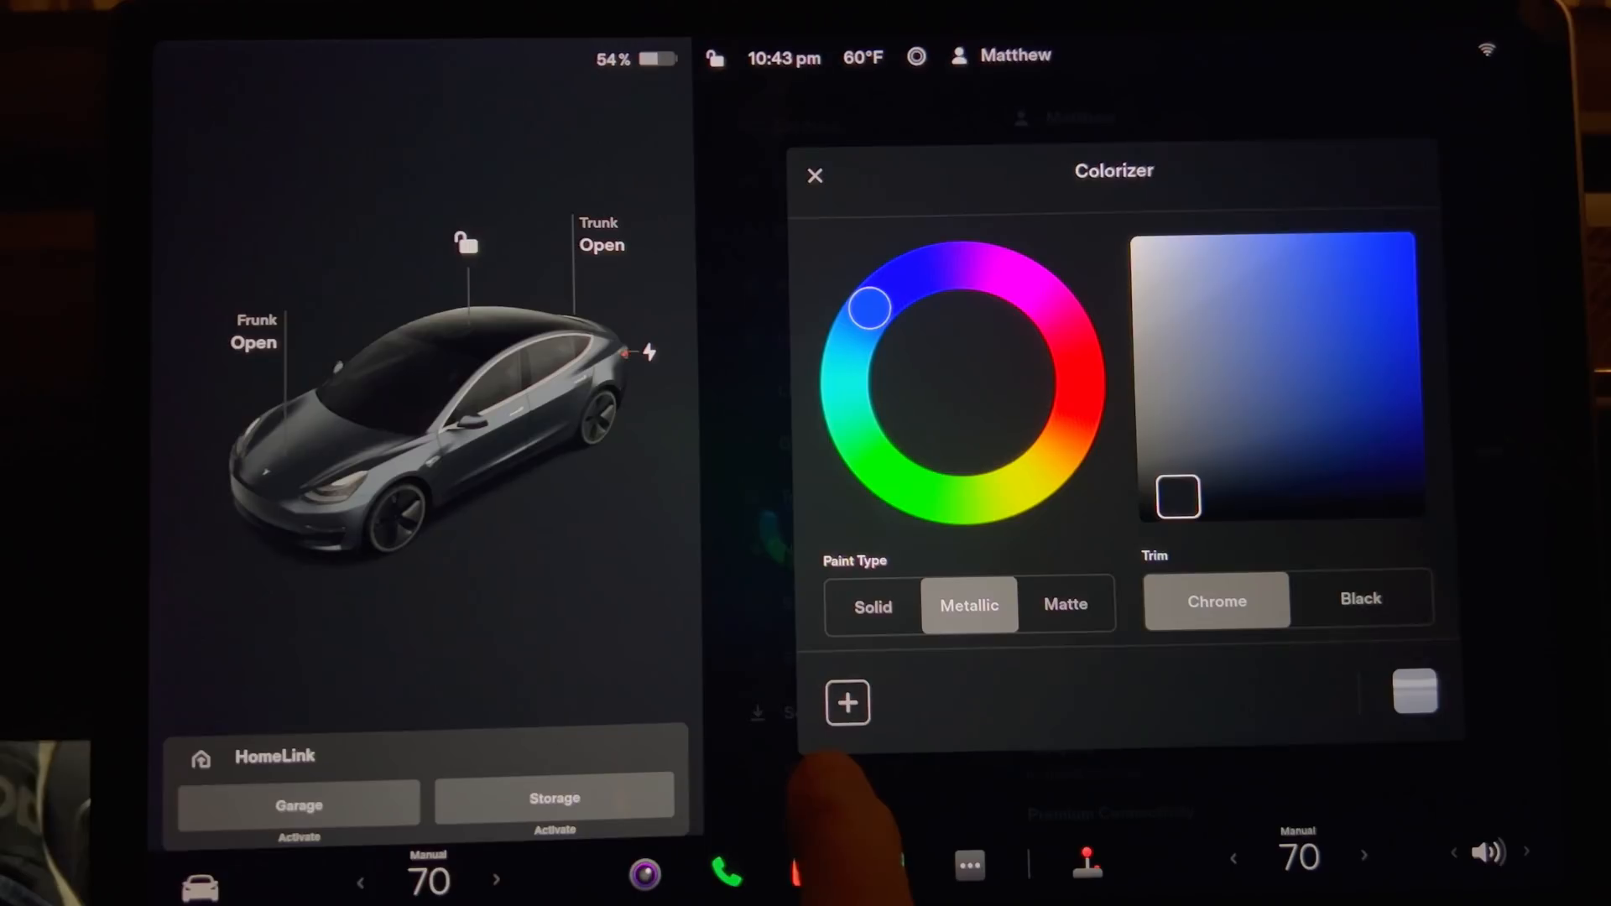
Save the metallic chrome look as a preset, then try the original and metallic swatches
left_click(848, 703)
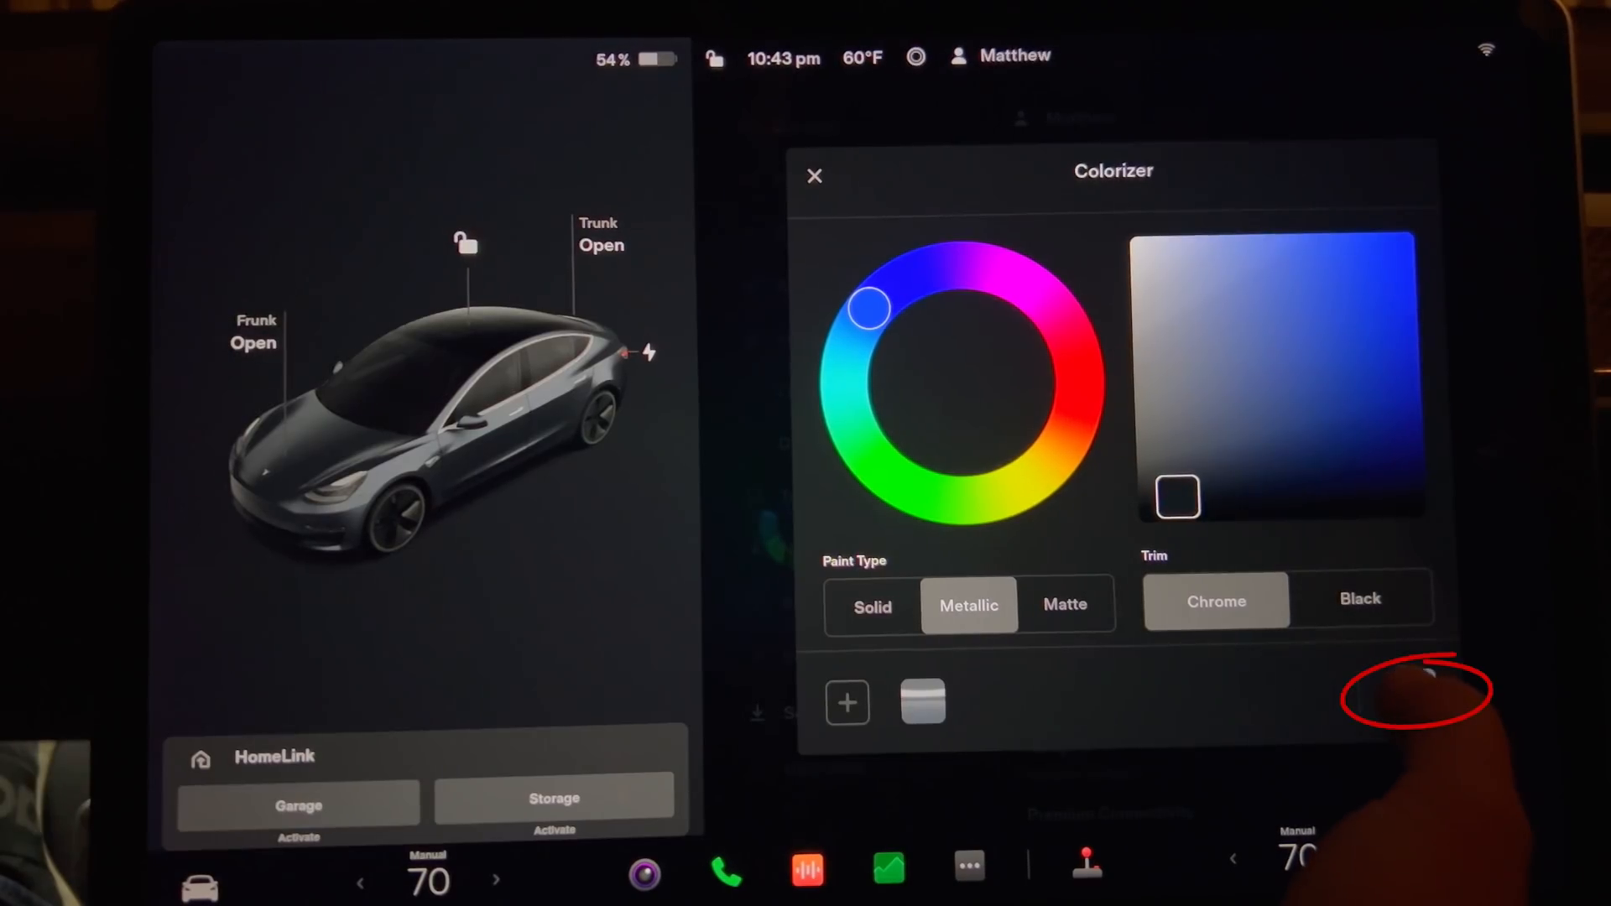
left_click(872, 605)
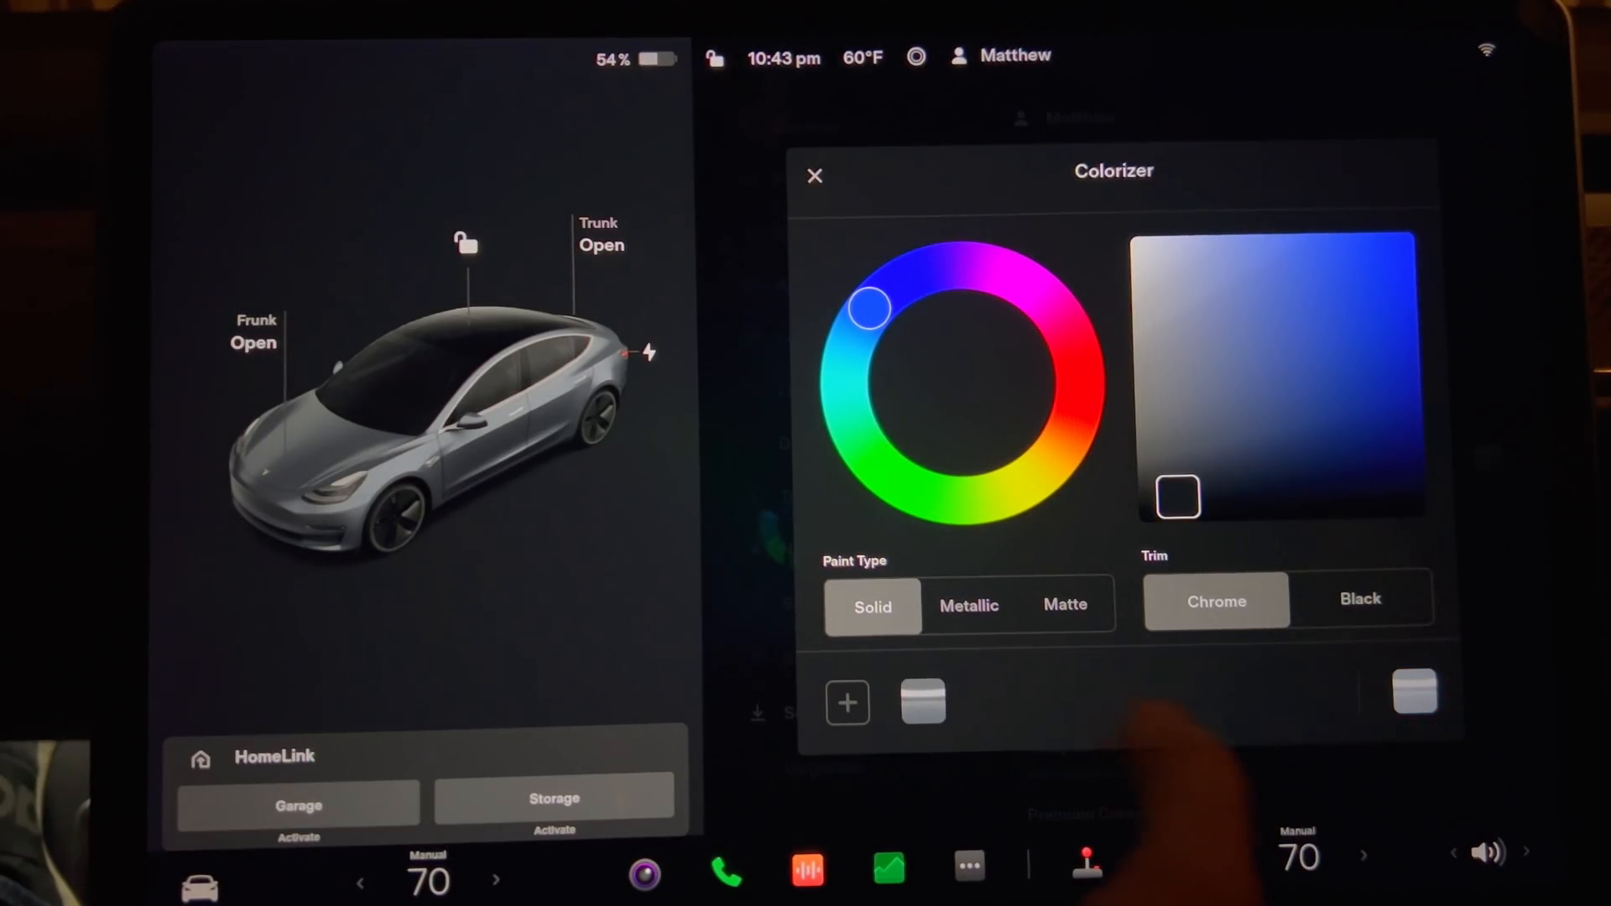
left_click(969, 605)
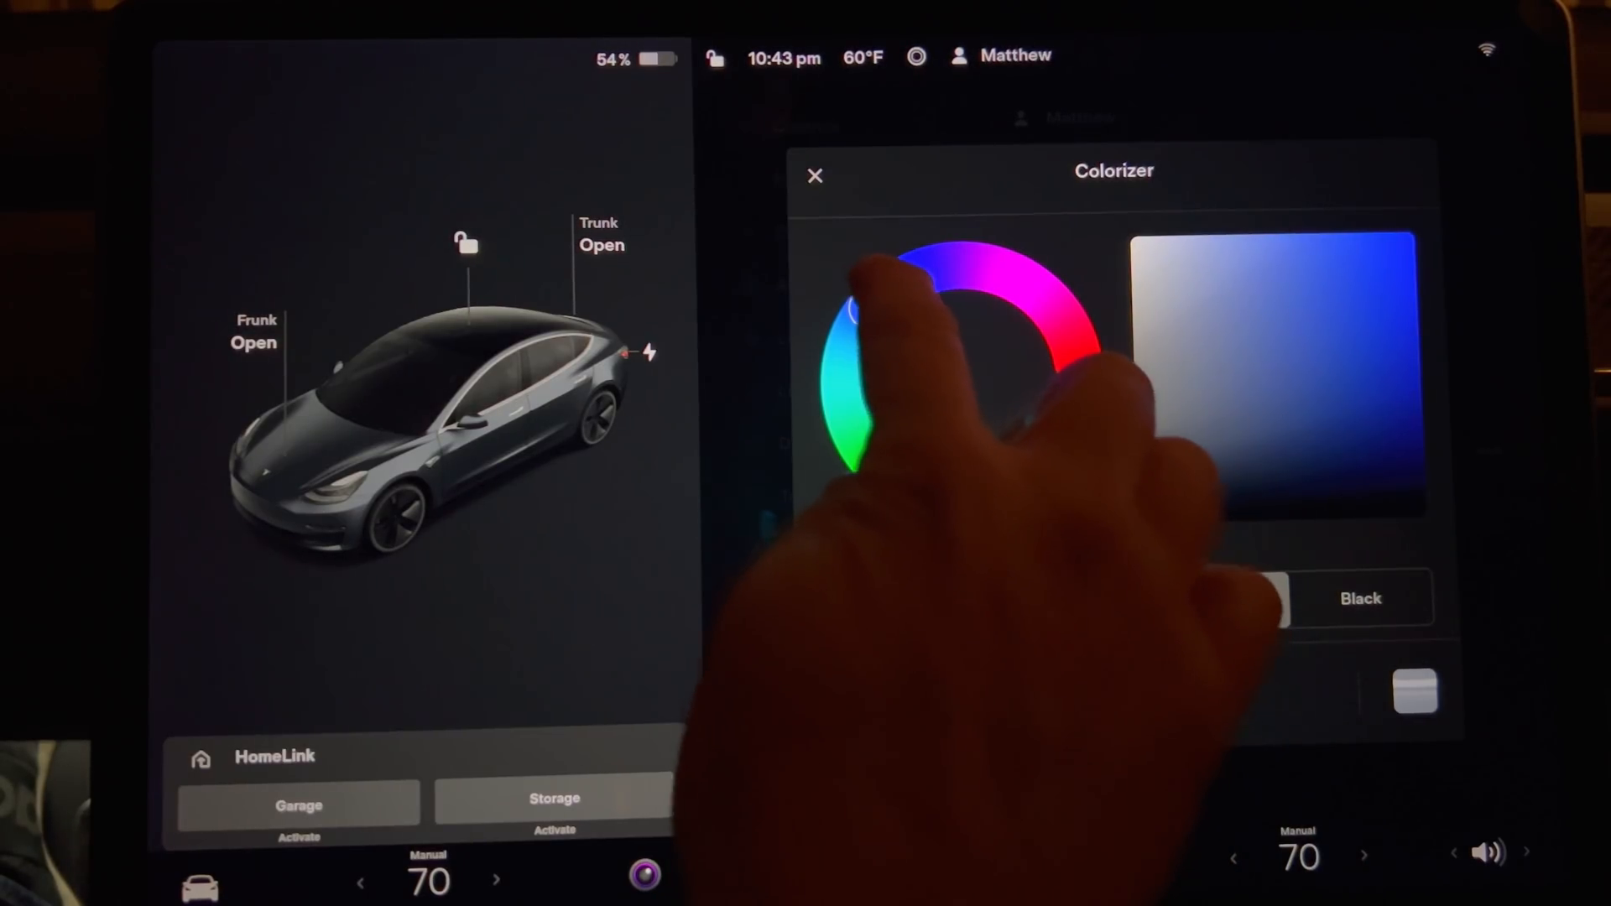
Sweep the colour wheel from green through purple and settle on yellow
left_click(900, 493)
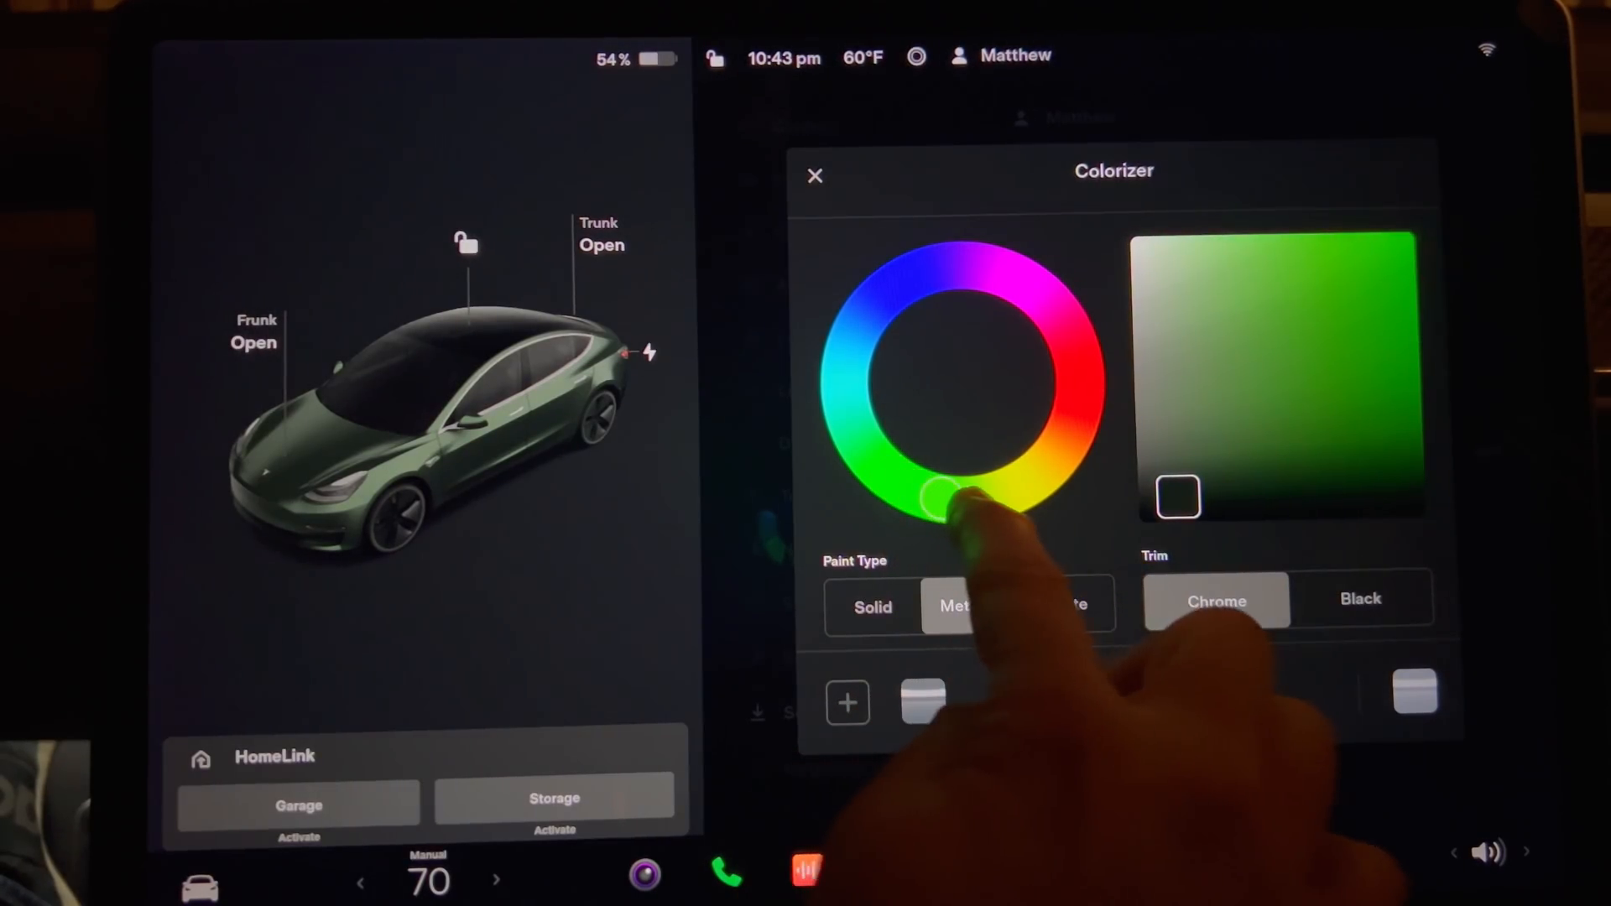
left_click_drag(935, 496, 1053, 452)
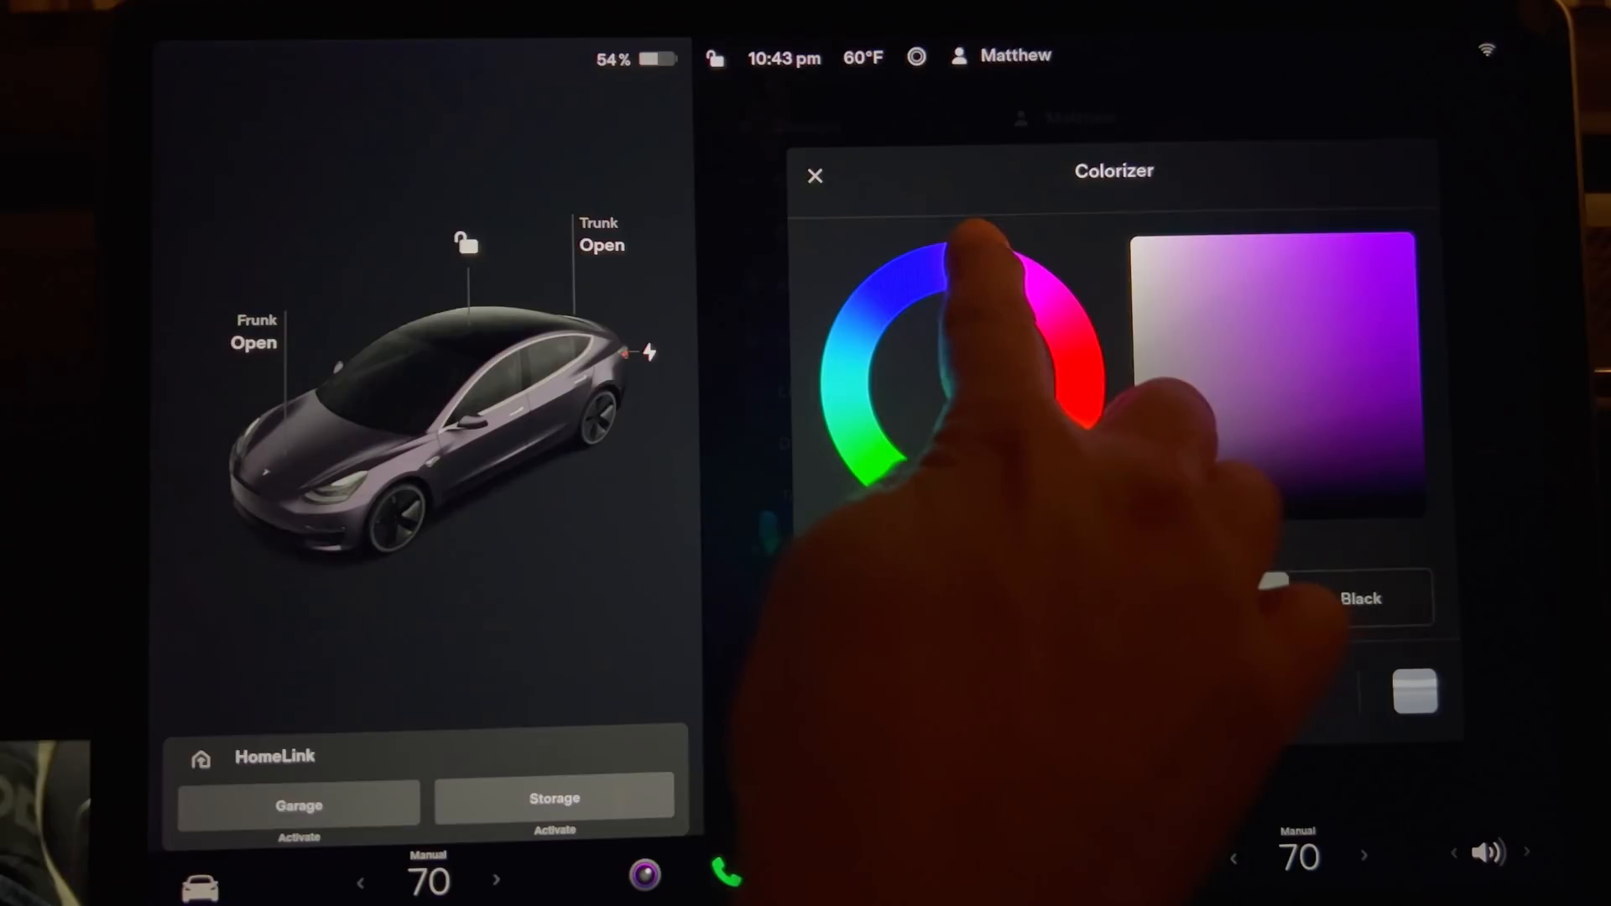
left_click(1025, 500)
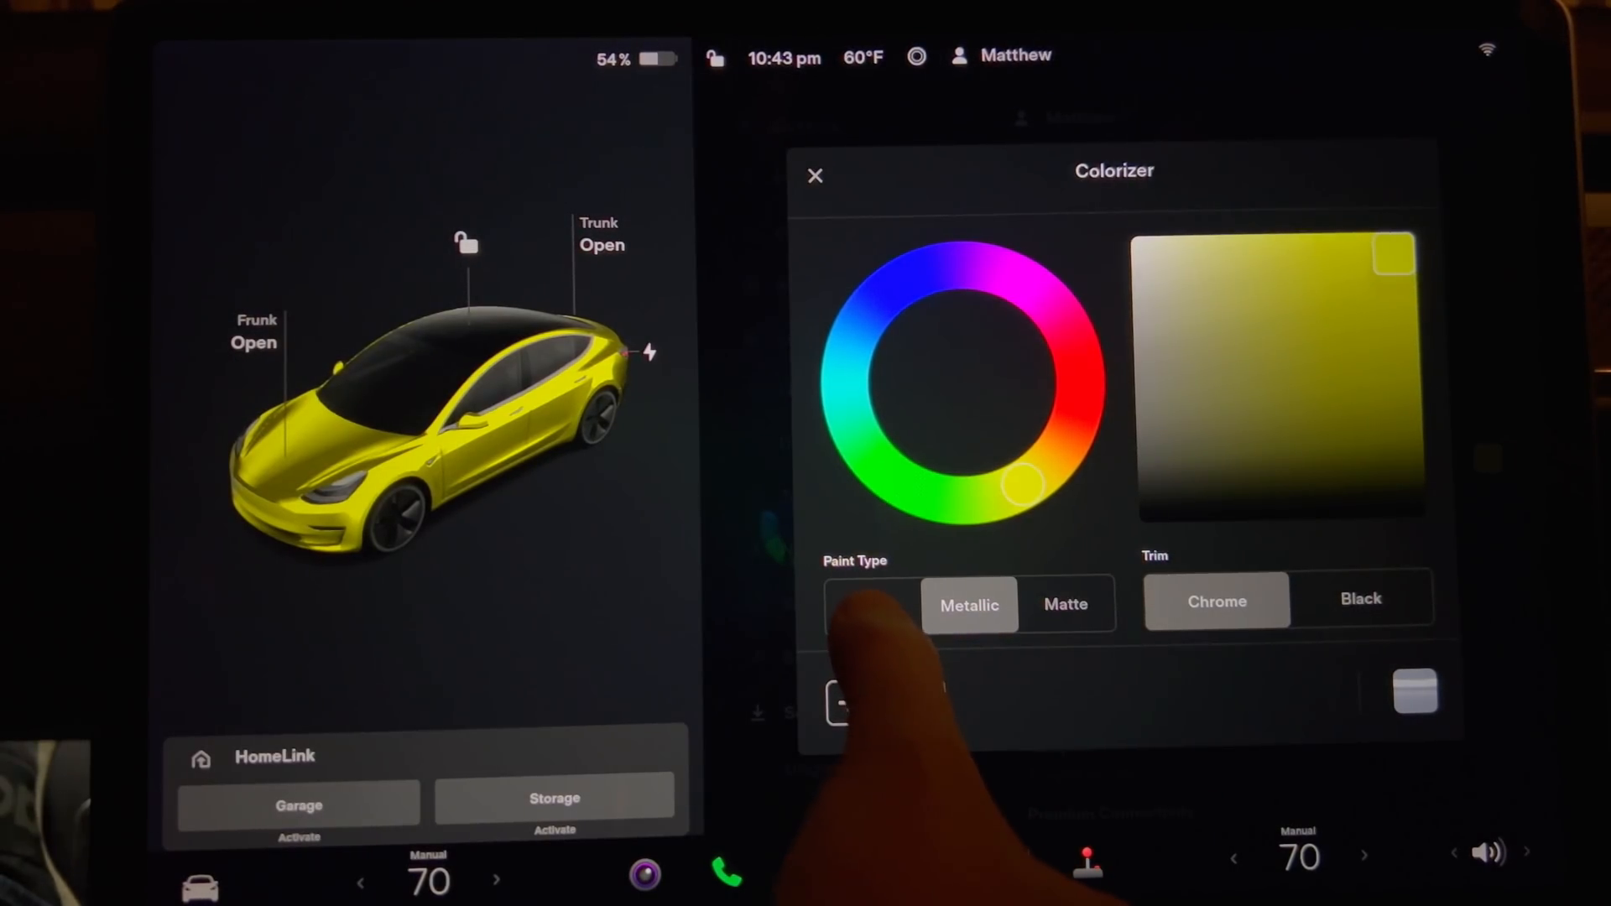
Give the yellow paint a matte finish with black trim
left_click(873, 607)
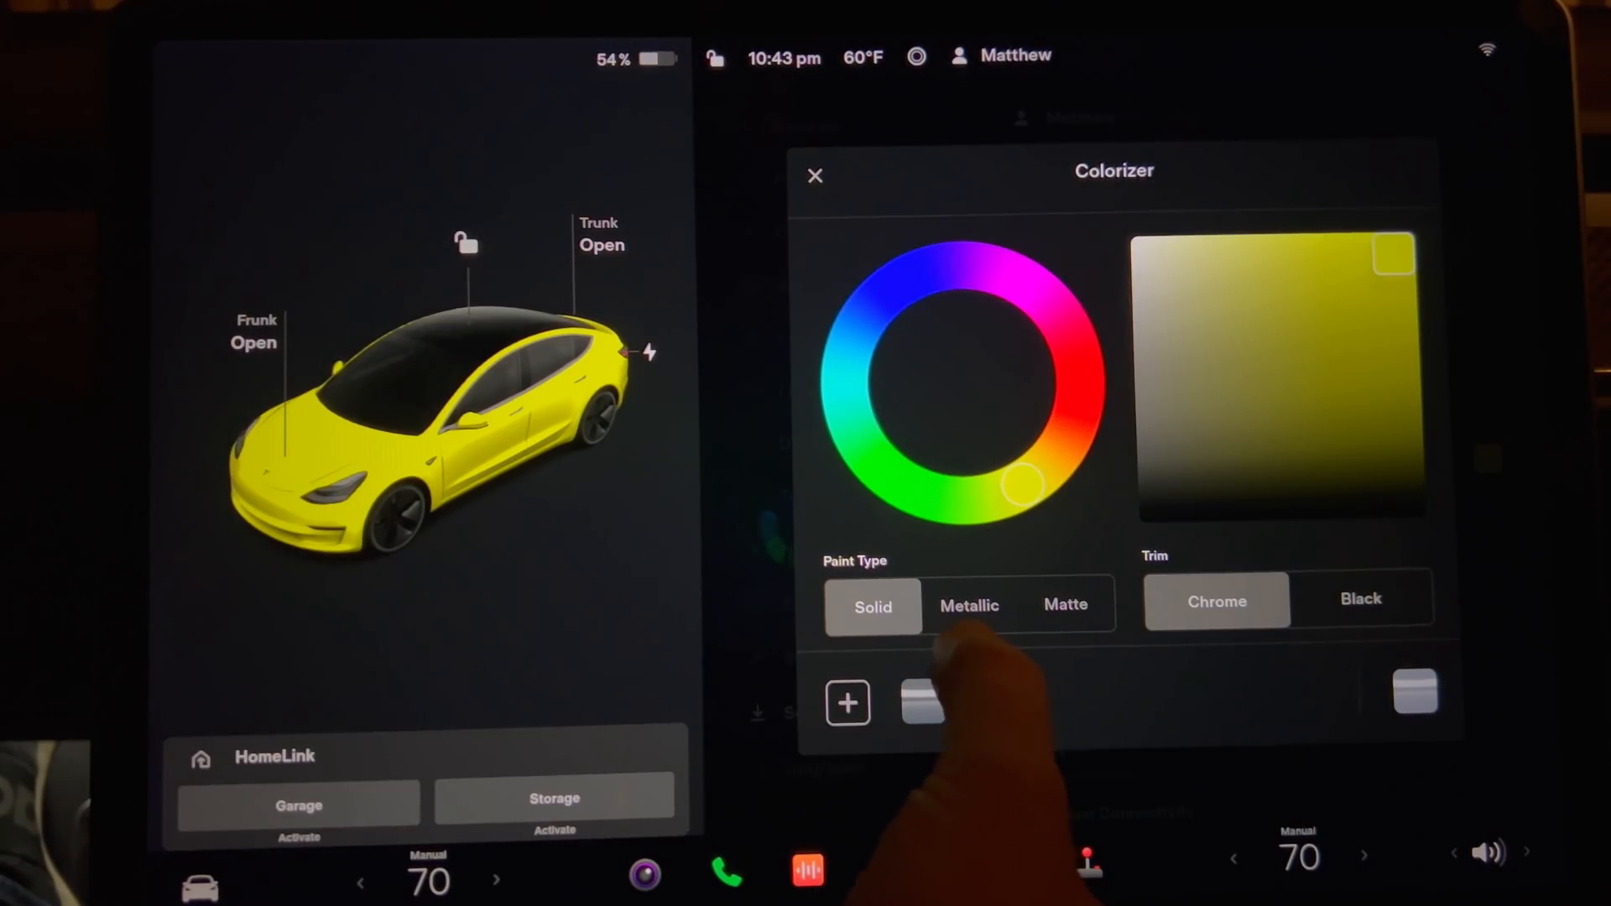
left_click(969, 606)
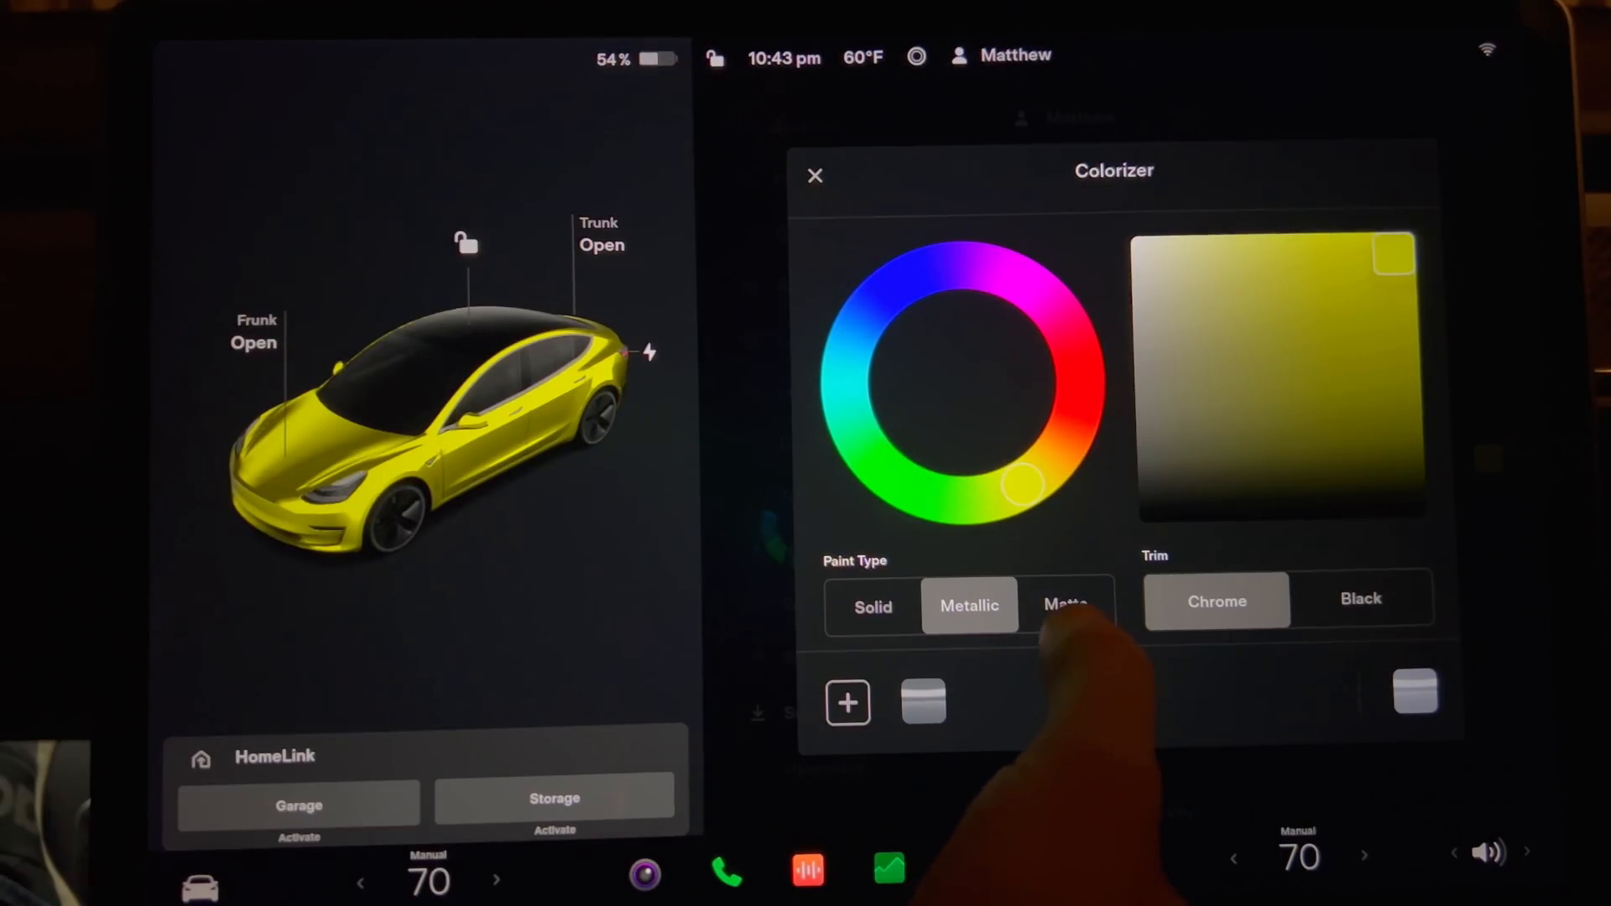
left_click(1067, 605)
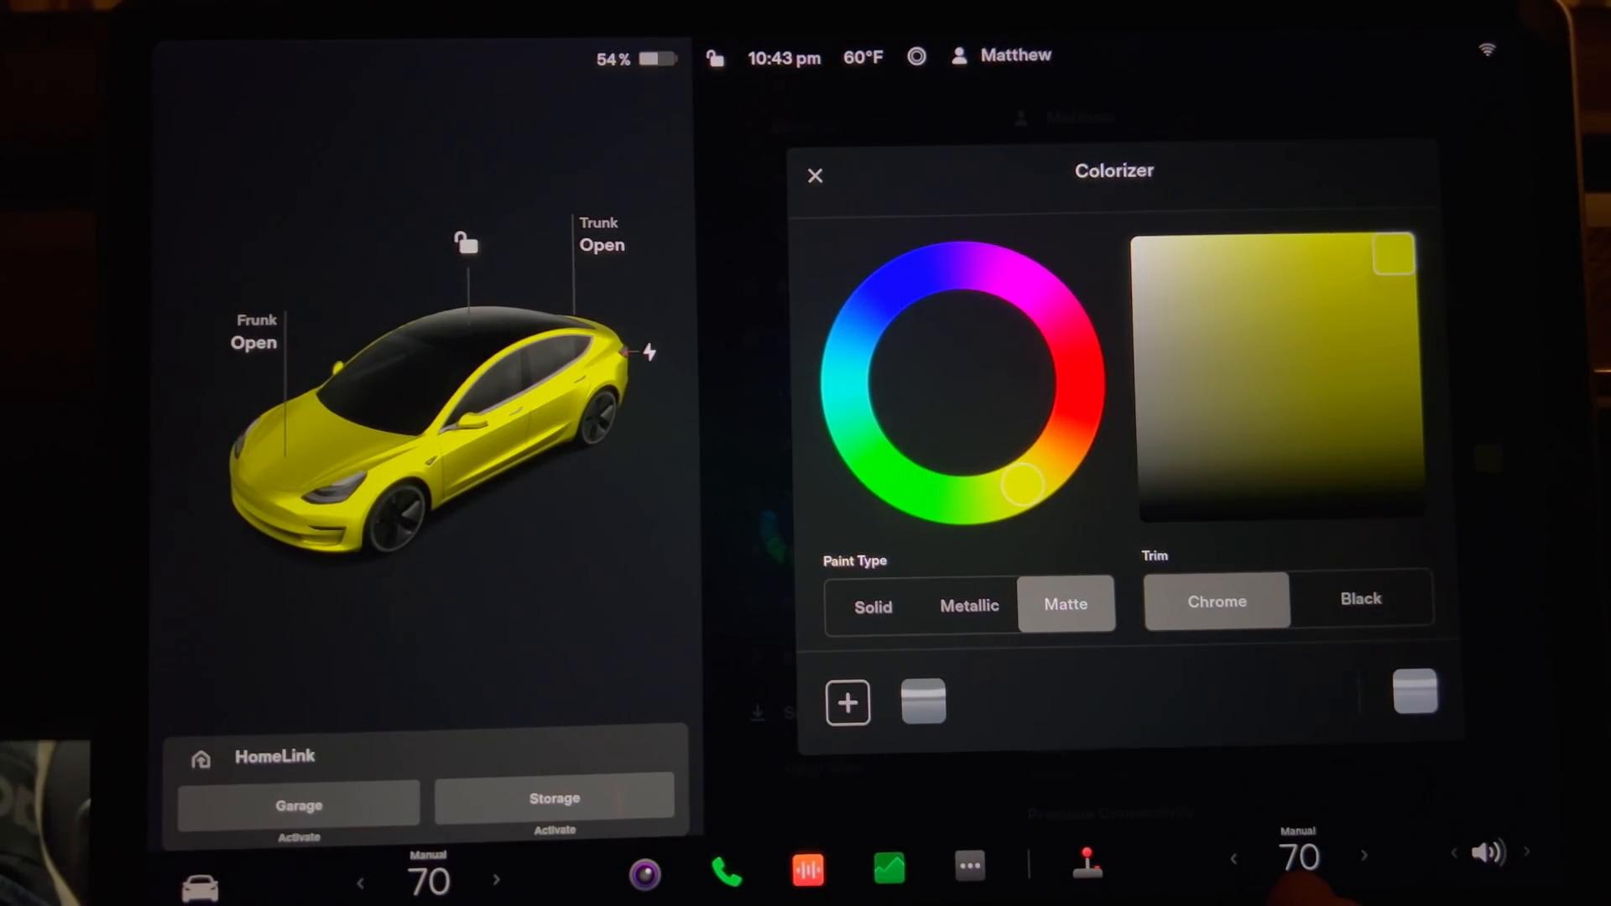
left_click(1361, 601)
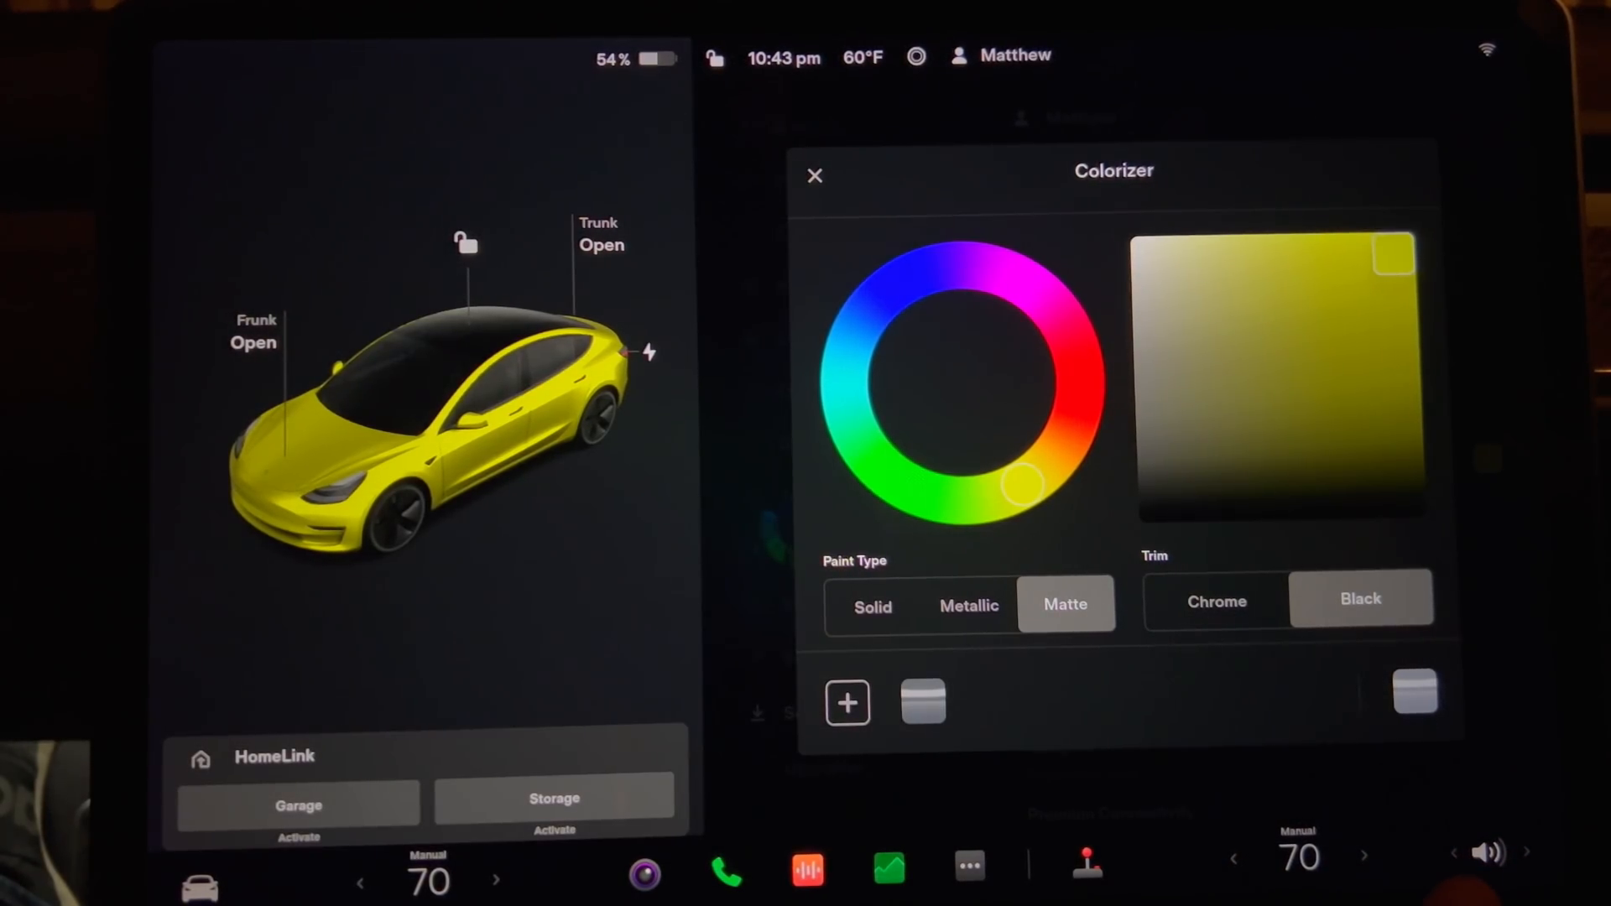
left_click(848, 704)
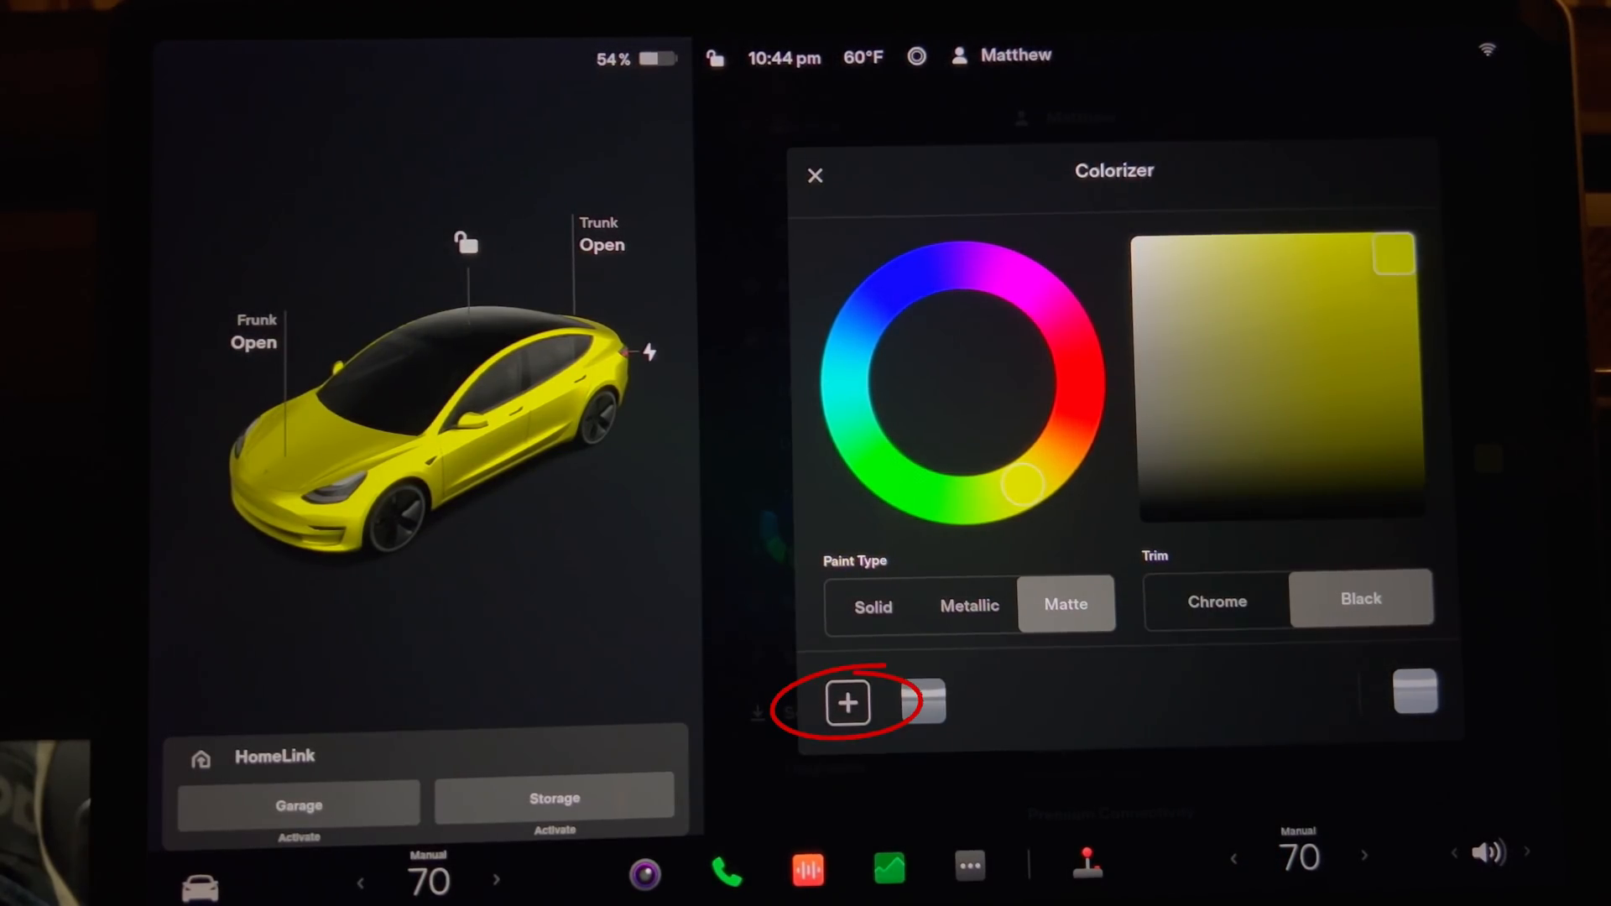
Apply the original preset swatch for dark grey metallic paint with chrome trim
left_click(848, 705)
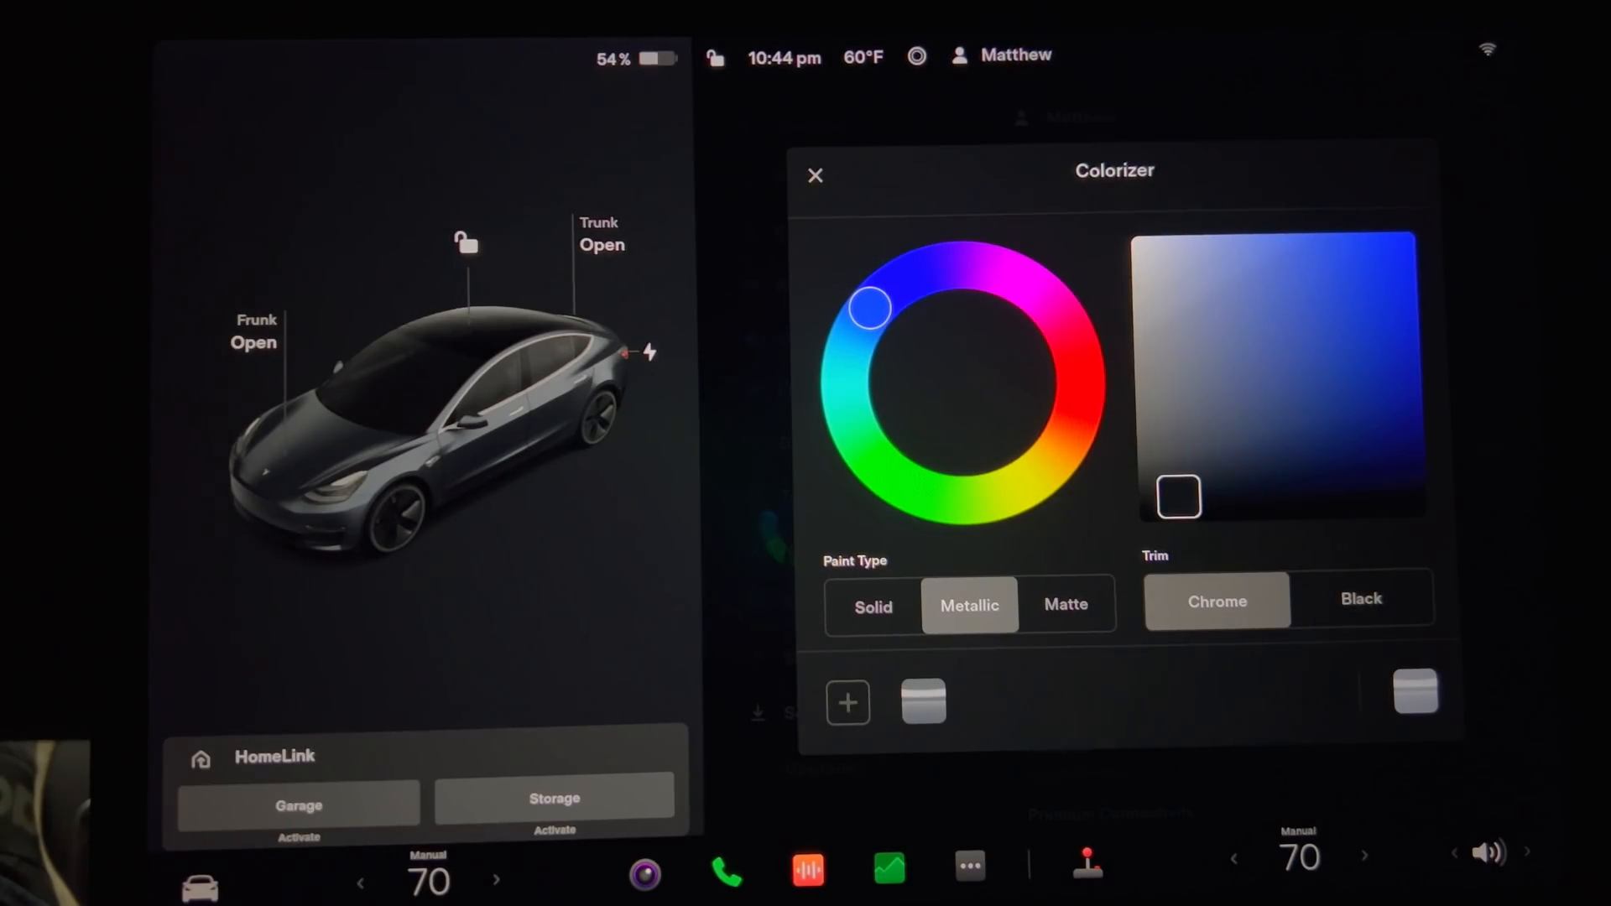
Read the Save Dashcam Clips entry in Release Notes, then show the Controls menu
left_click(816, 175)
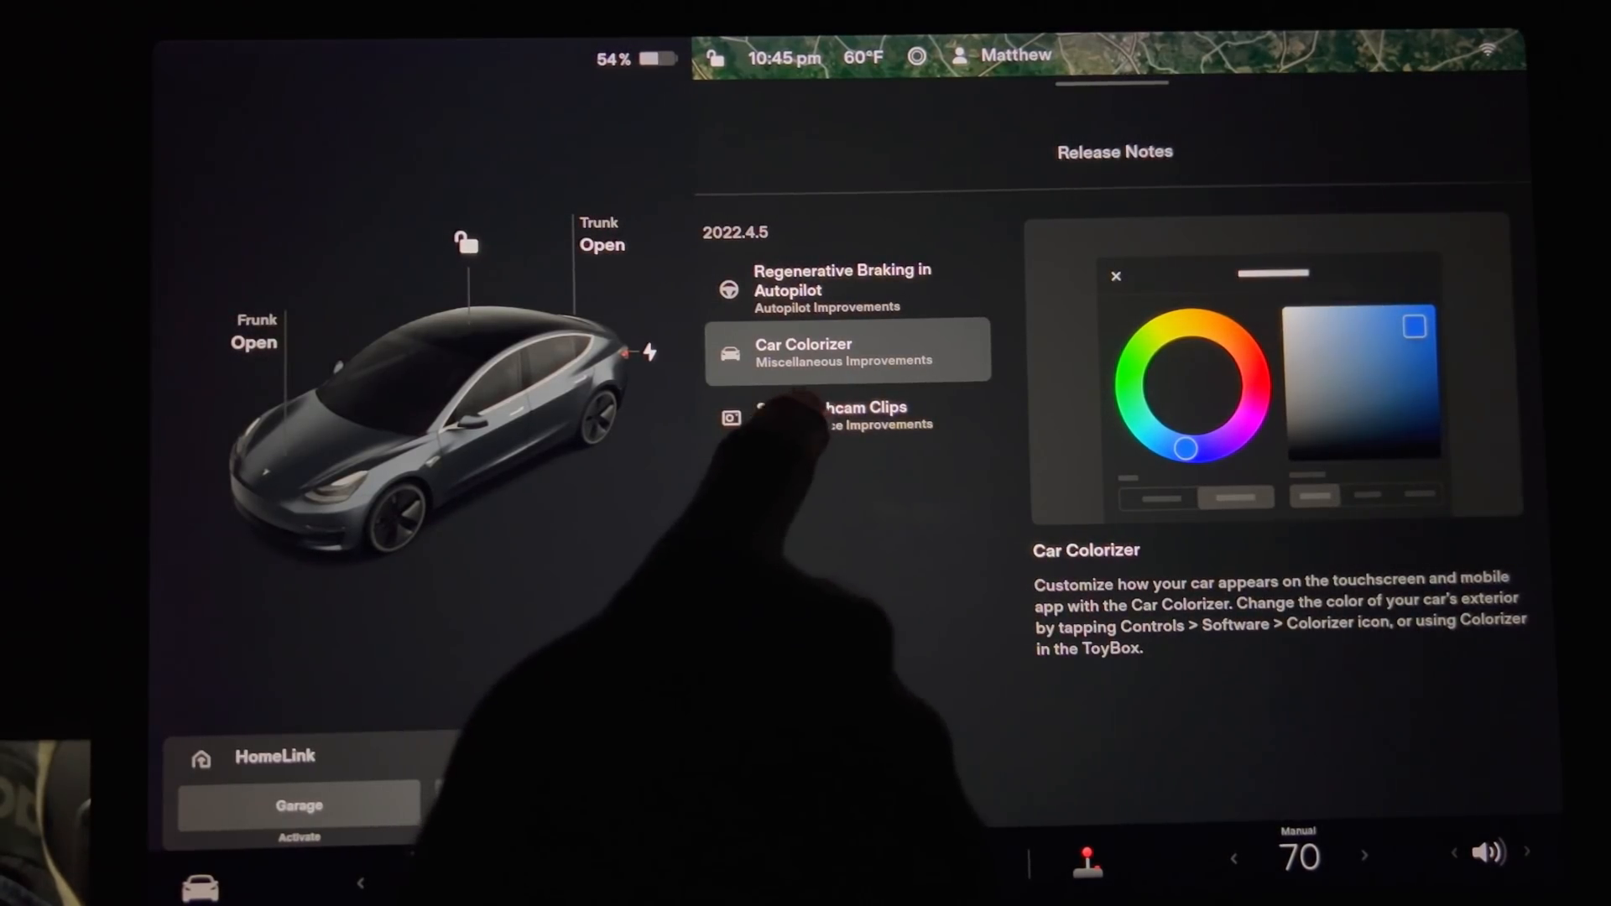
left_click(834, 416)
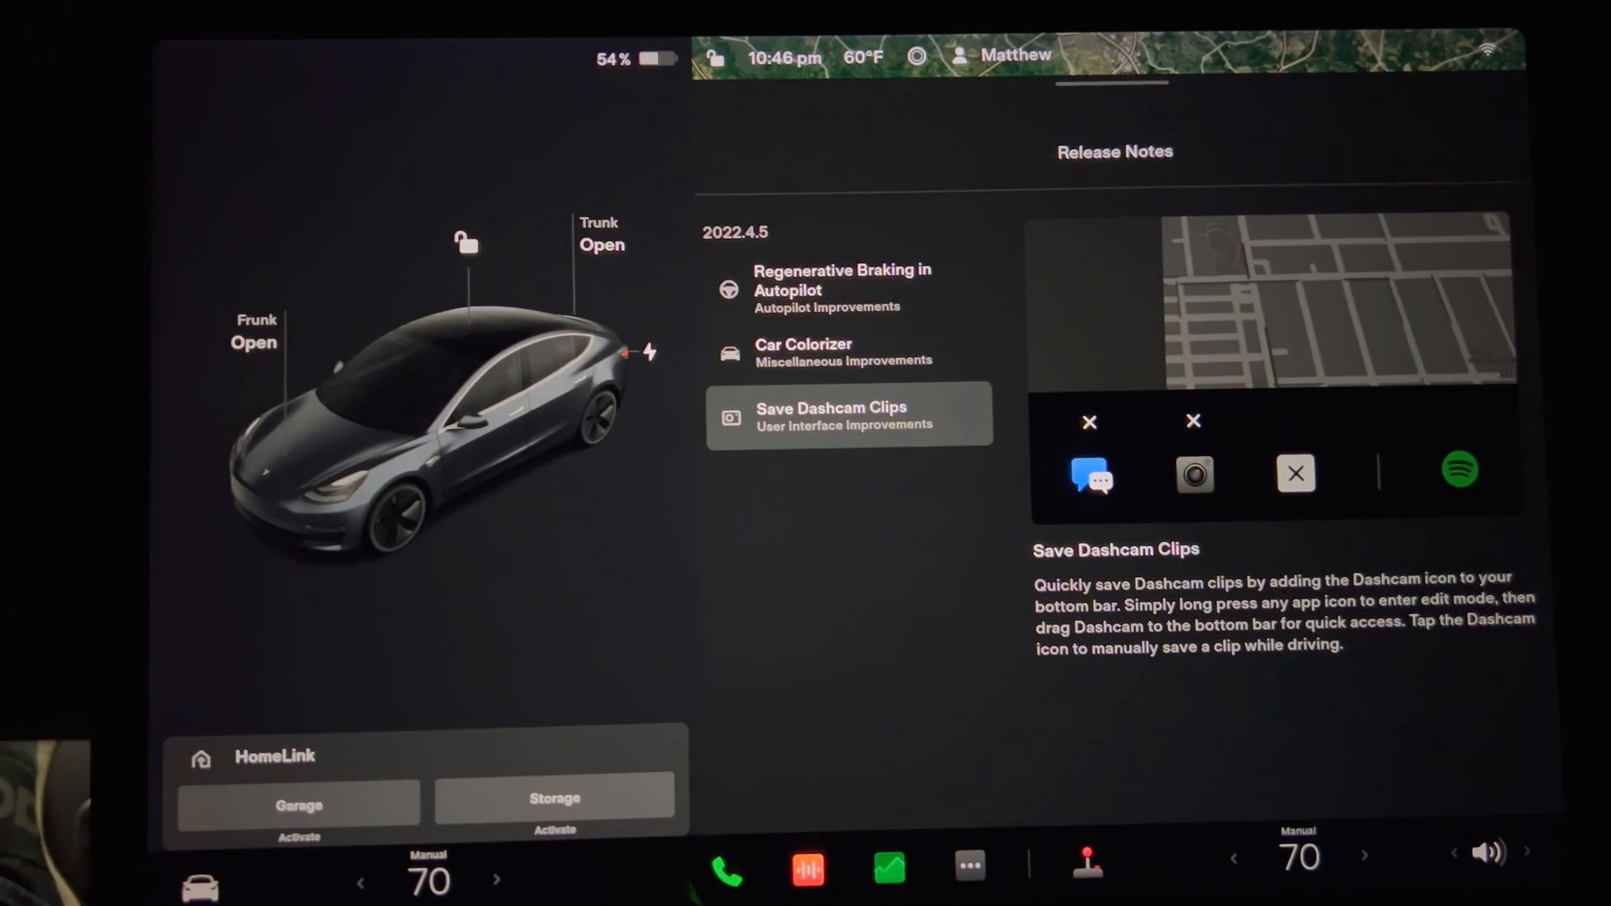
left_click(967, 869)
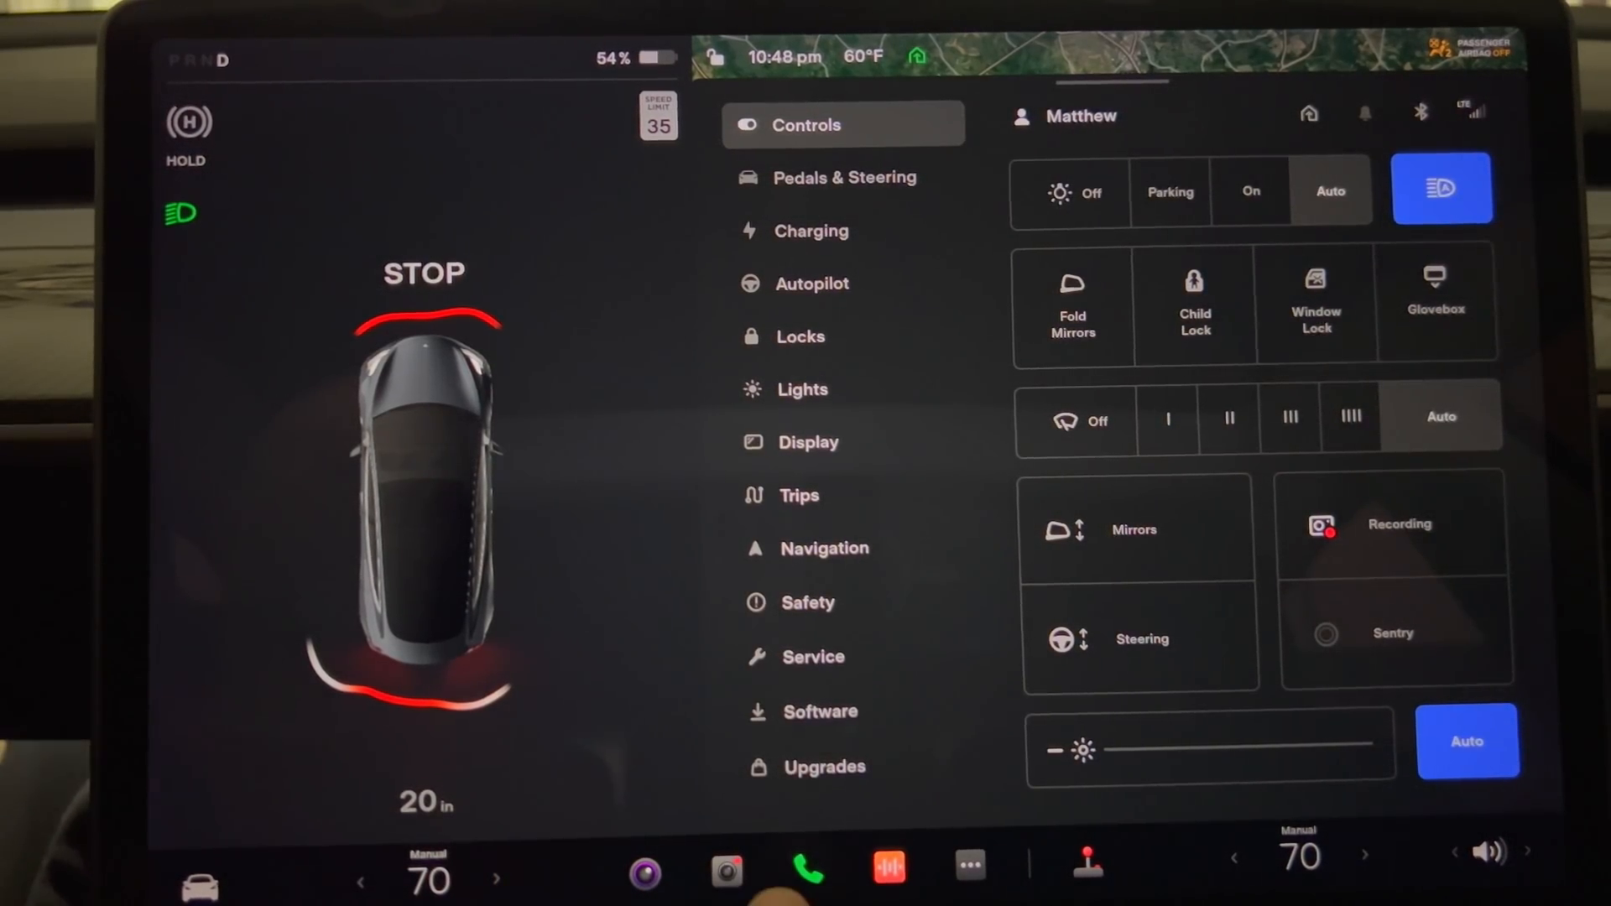
Reopen the 2022.4.5 Release Notes from the Software screen
left_click(1321, 525)
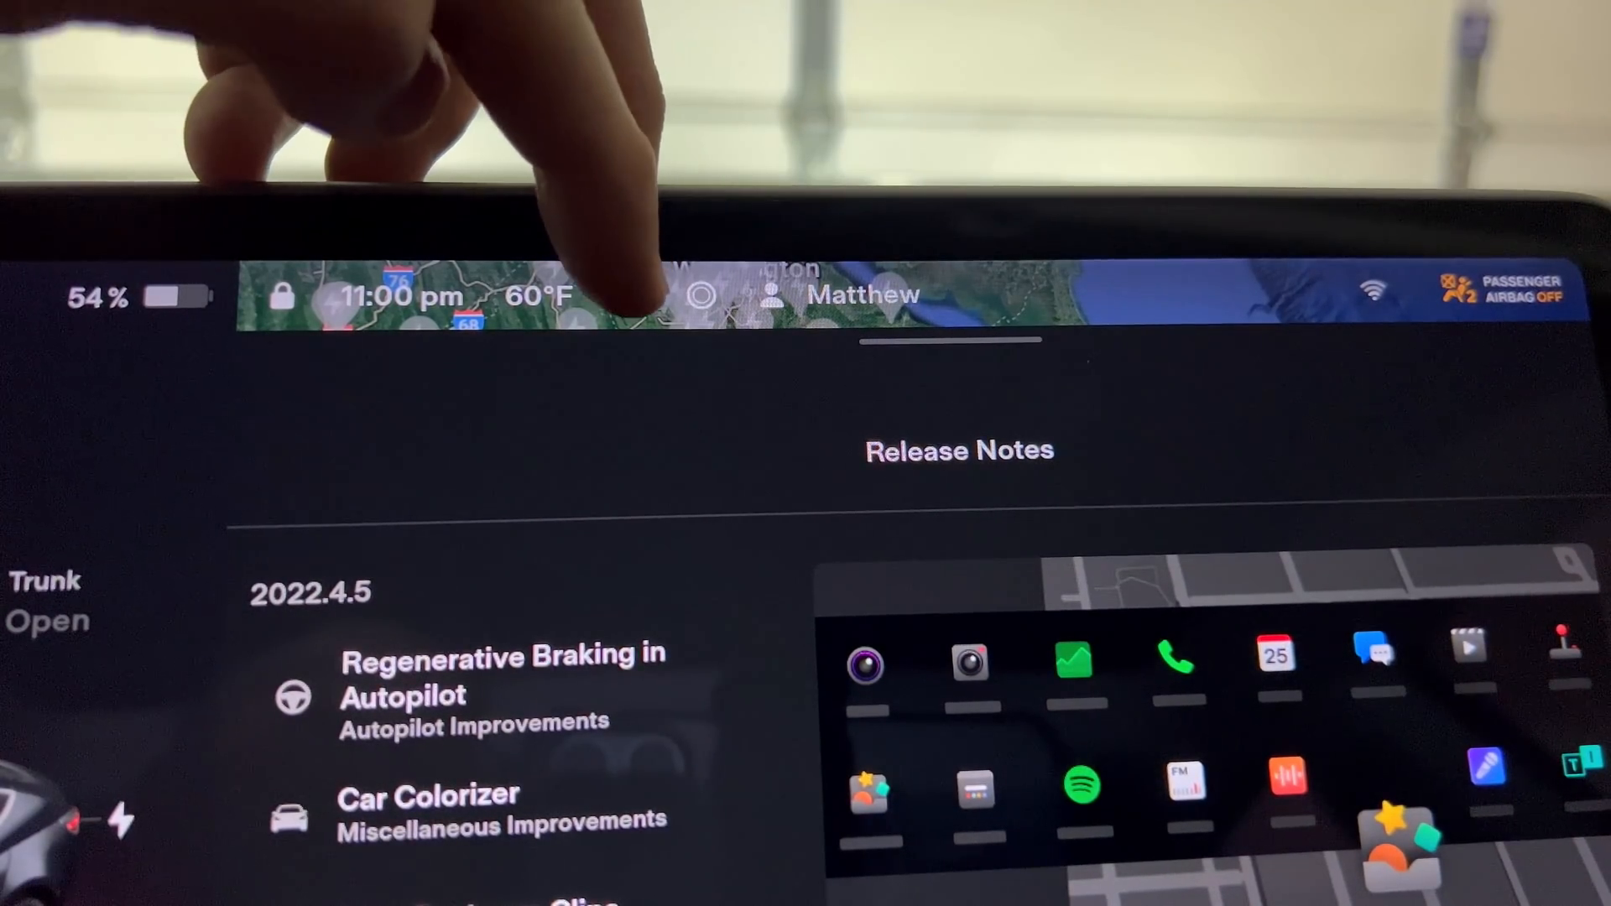
Dismiss the release notes window to reveal the satellite map of the region
left_click(628, 299)
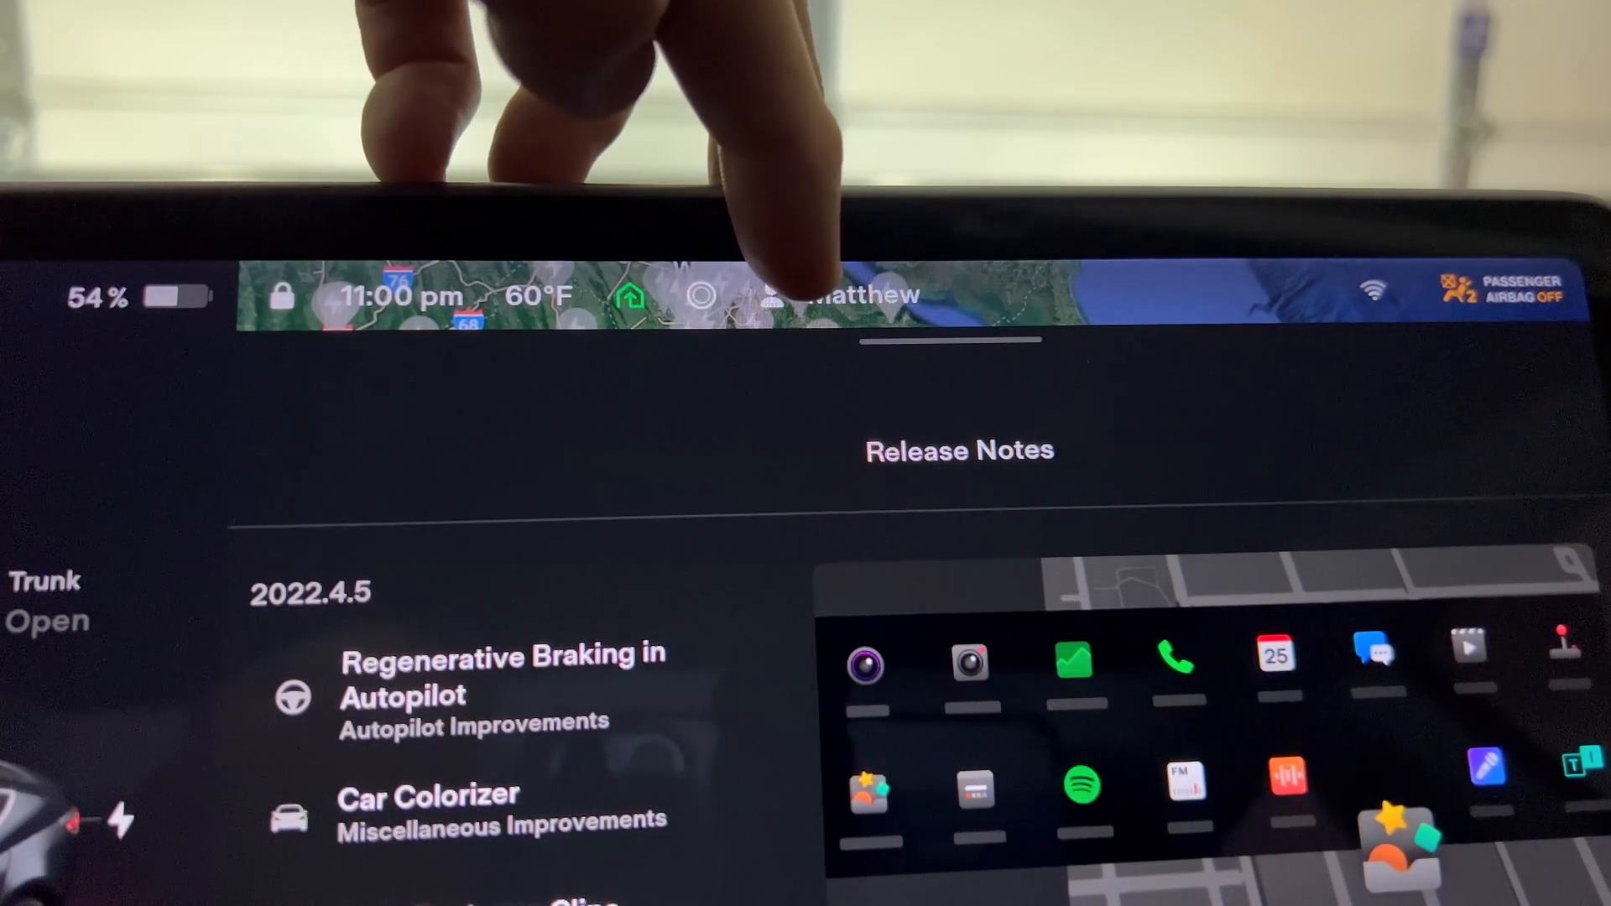
left_click(856, 298)
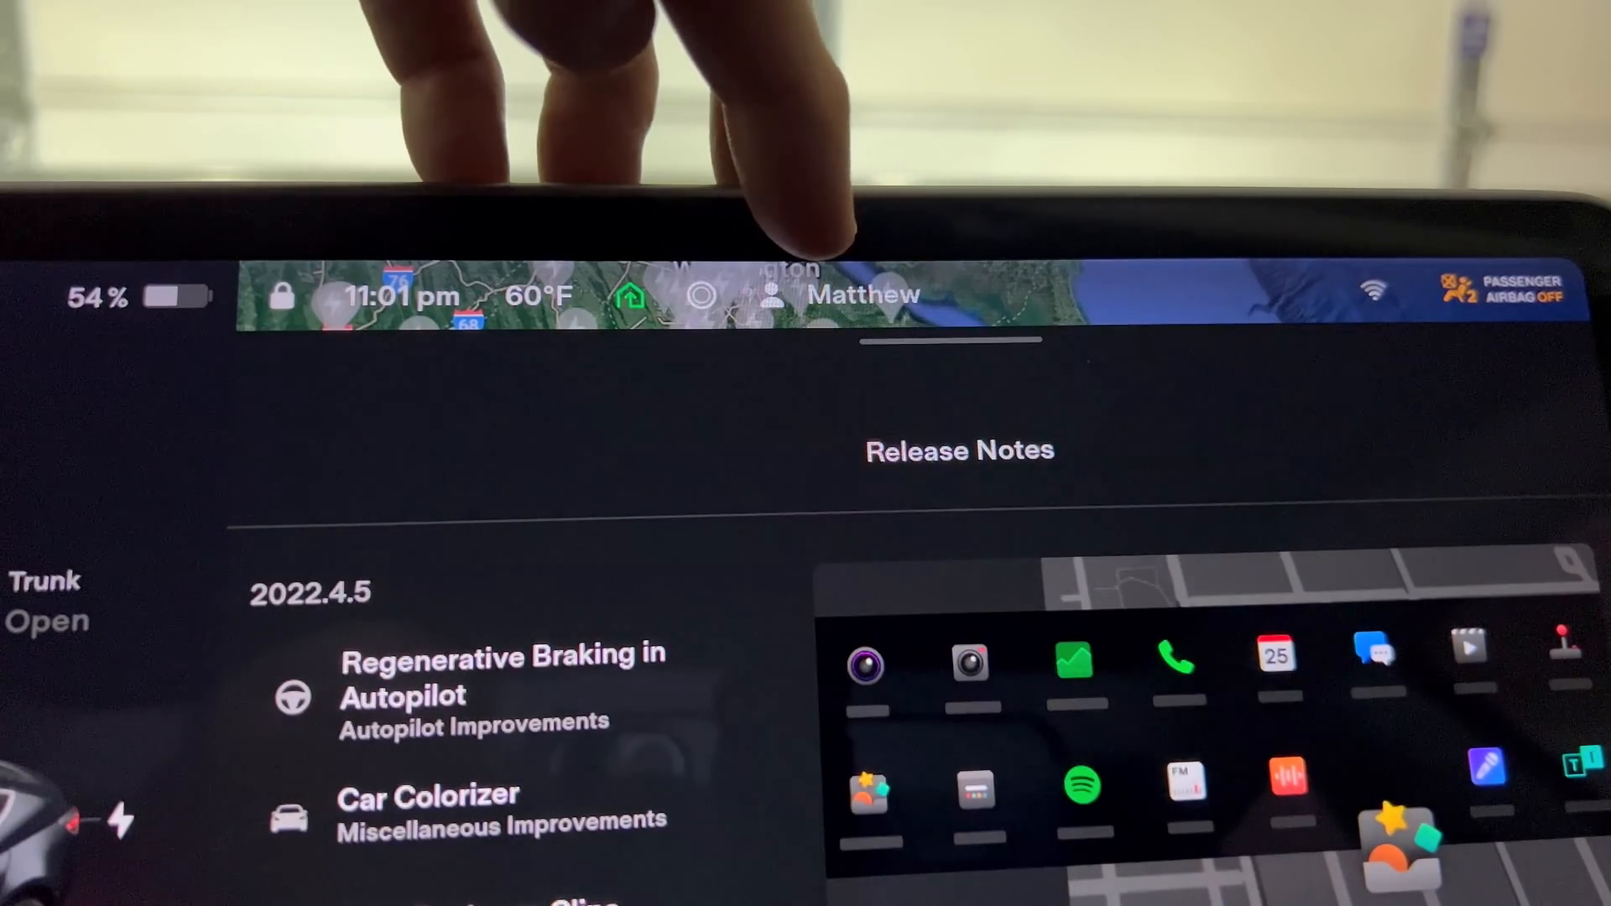
left_click(1375, 291)
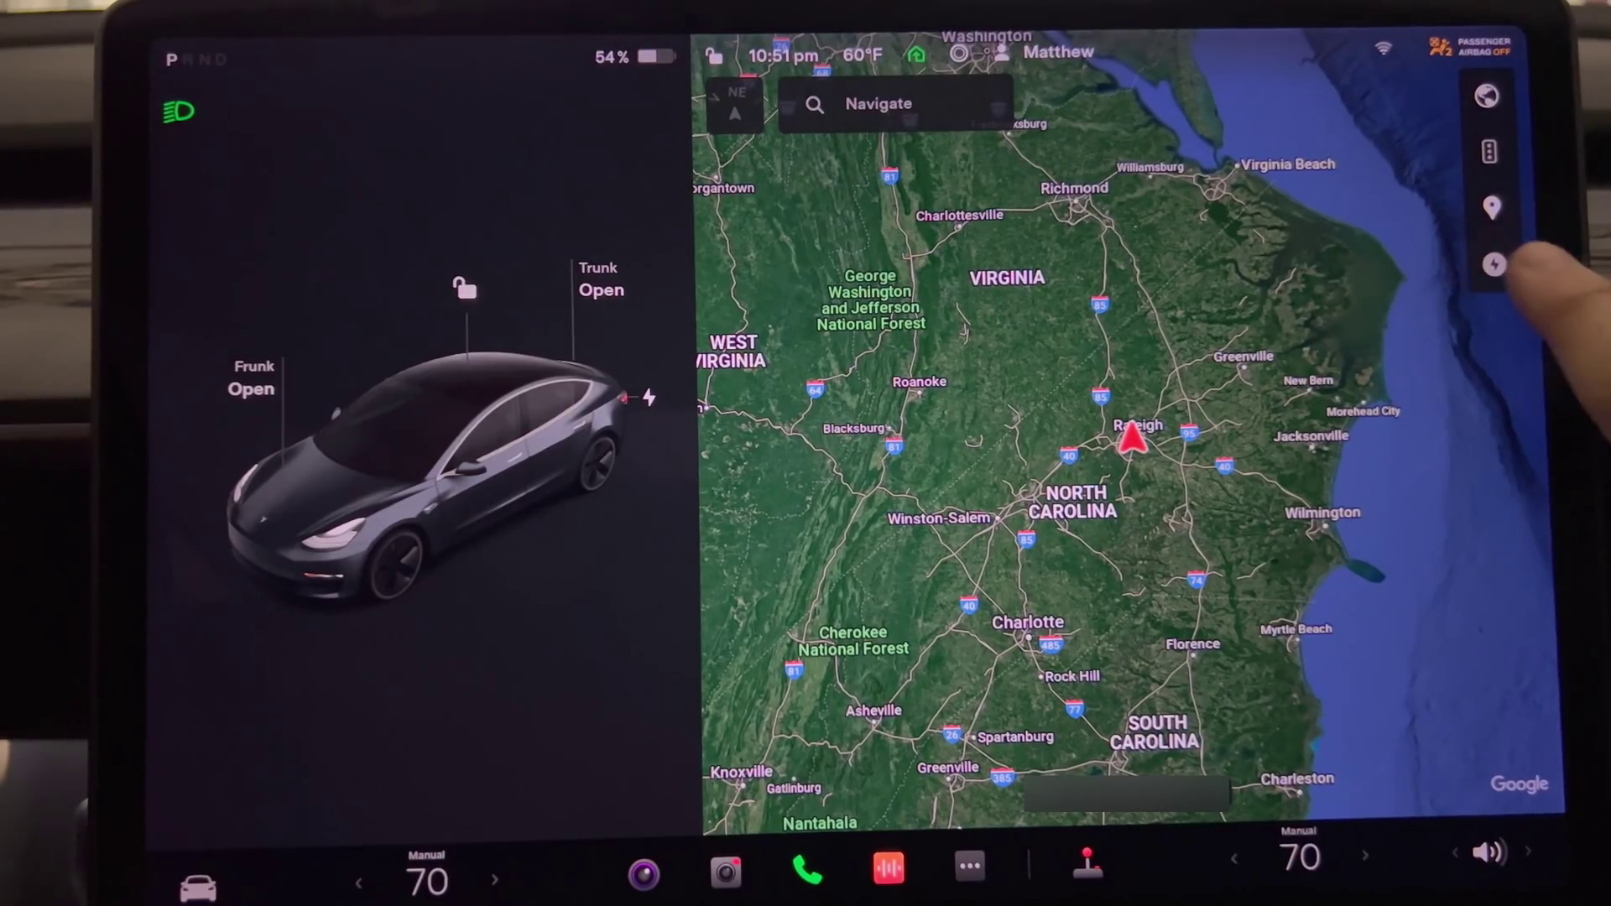
Show nearby Raleigh charging stations on the map, then bring up the climate control panel
left_click(1498, 262)
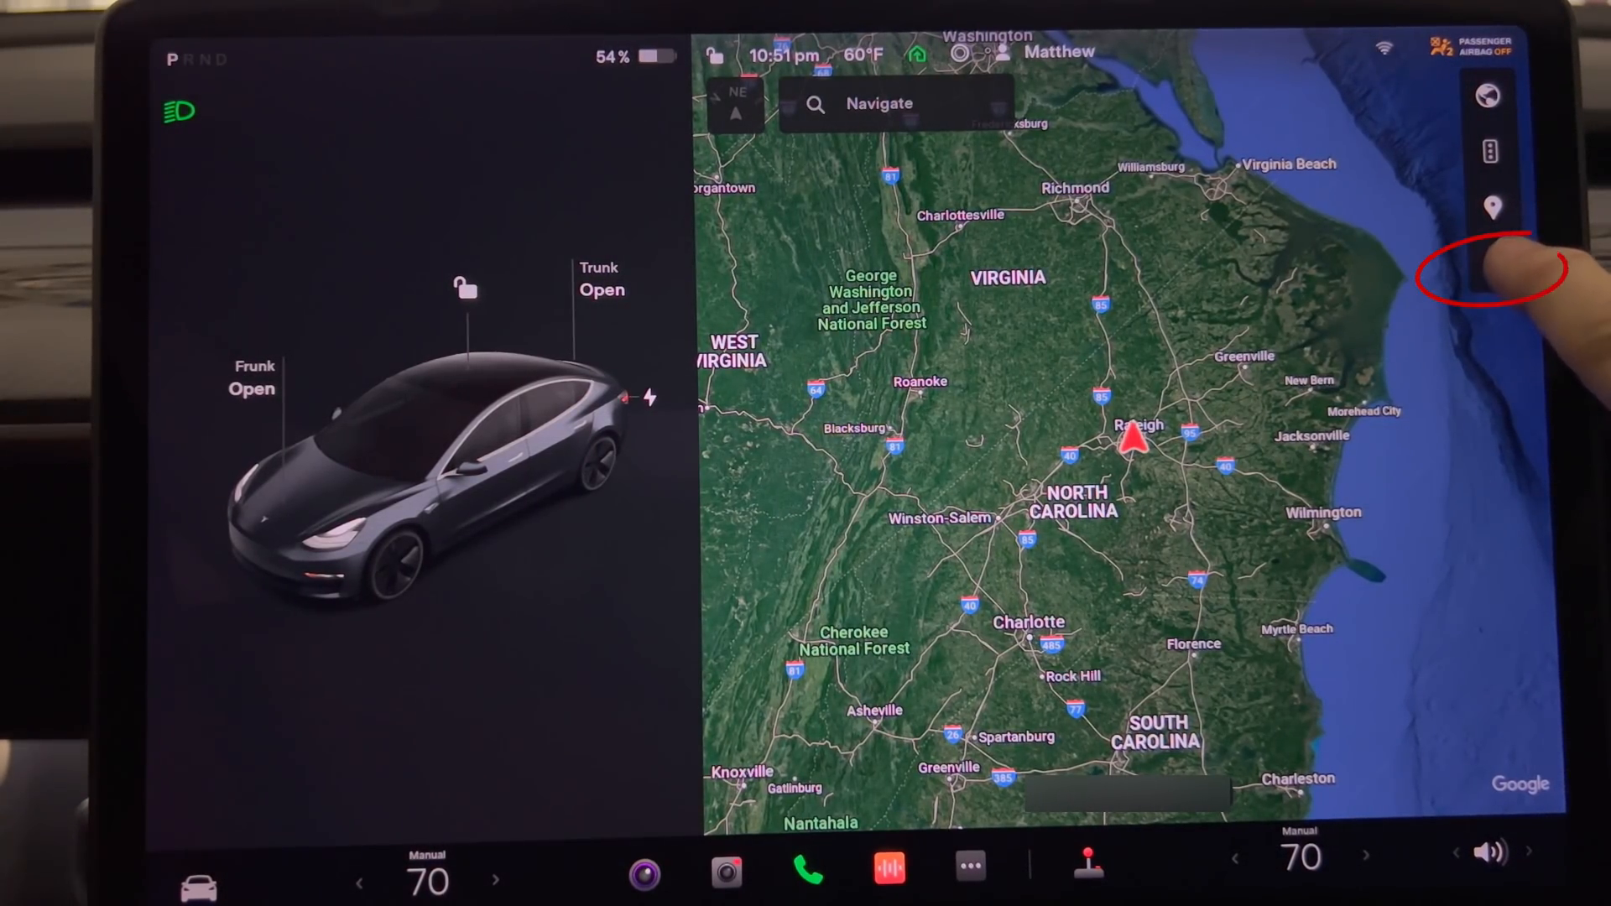
left_click(1498, 265)
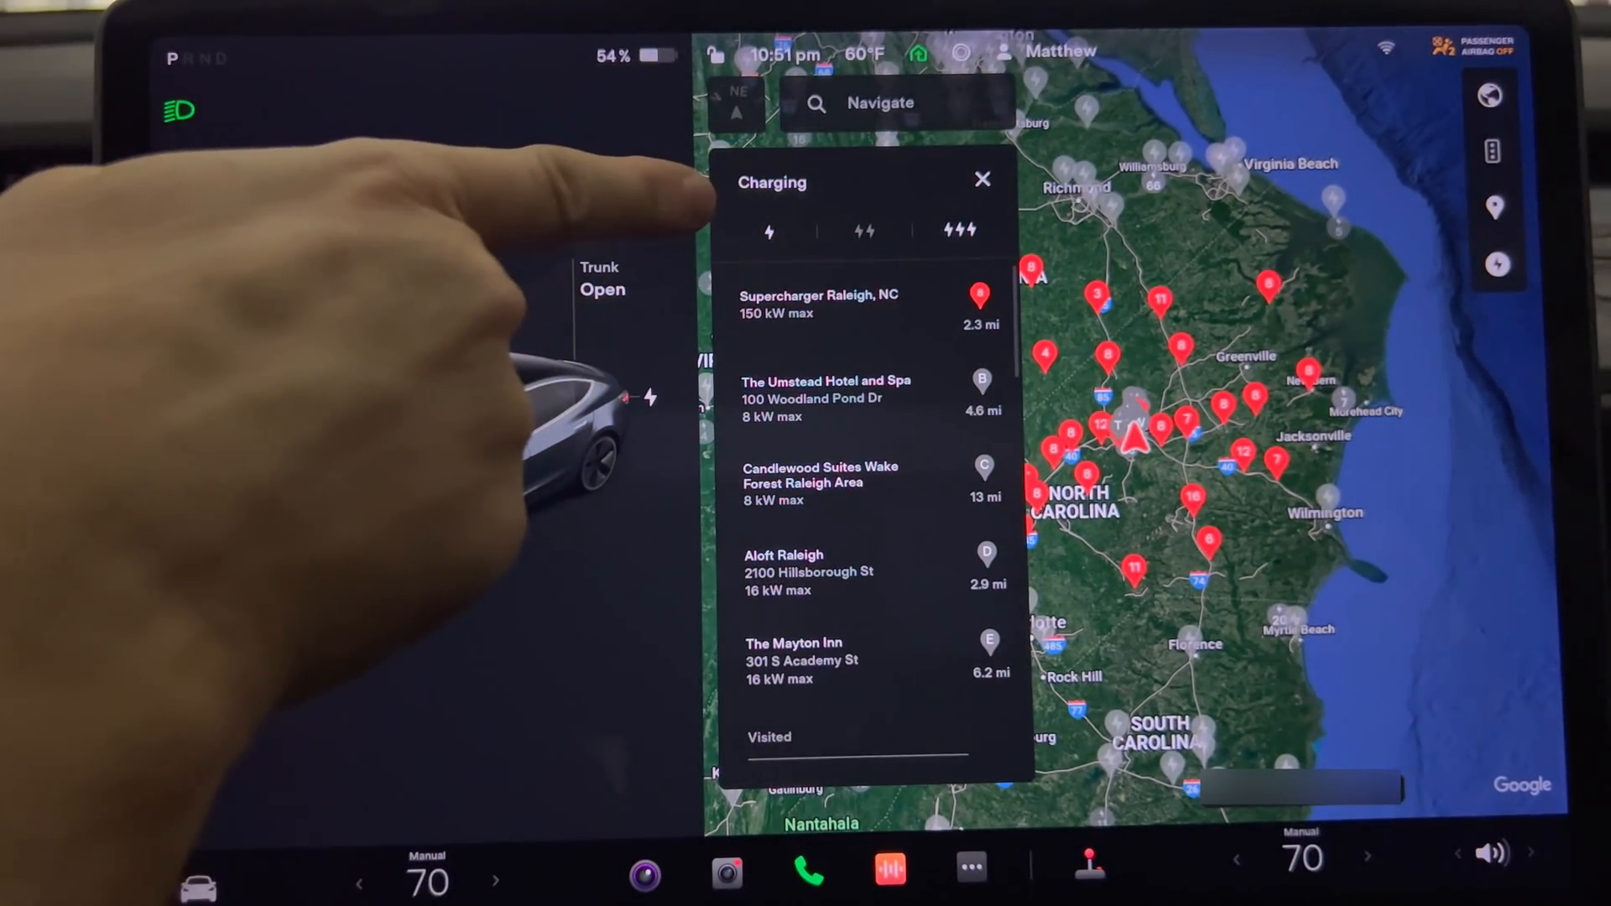
left_click(957, 229)
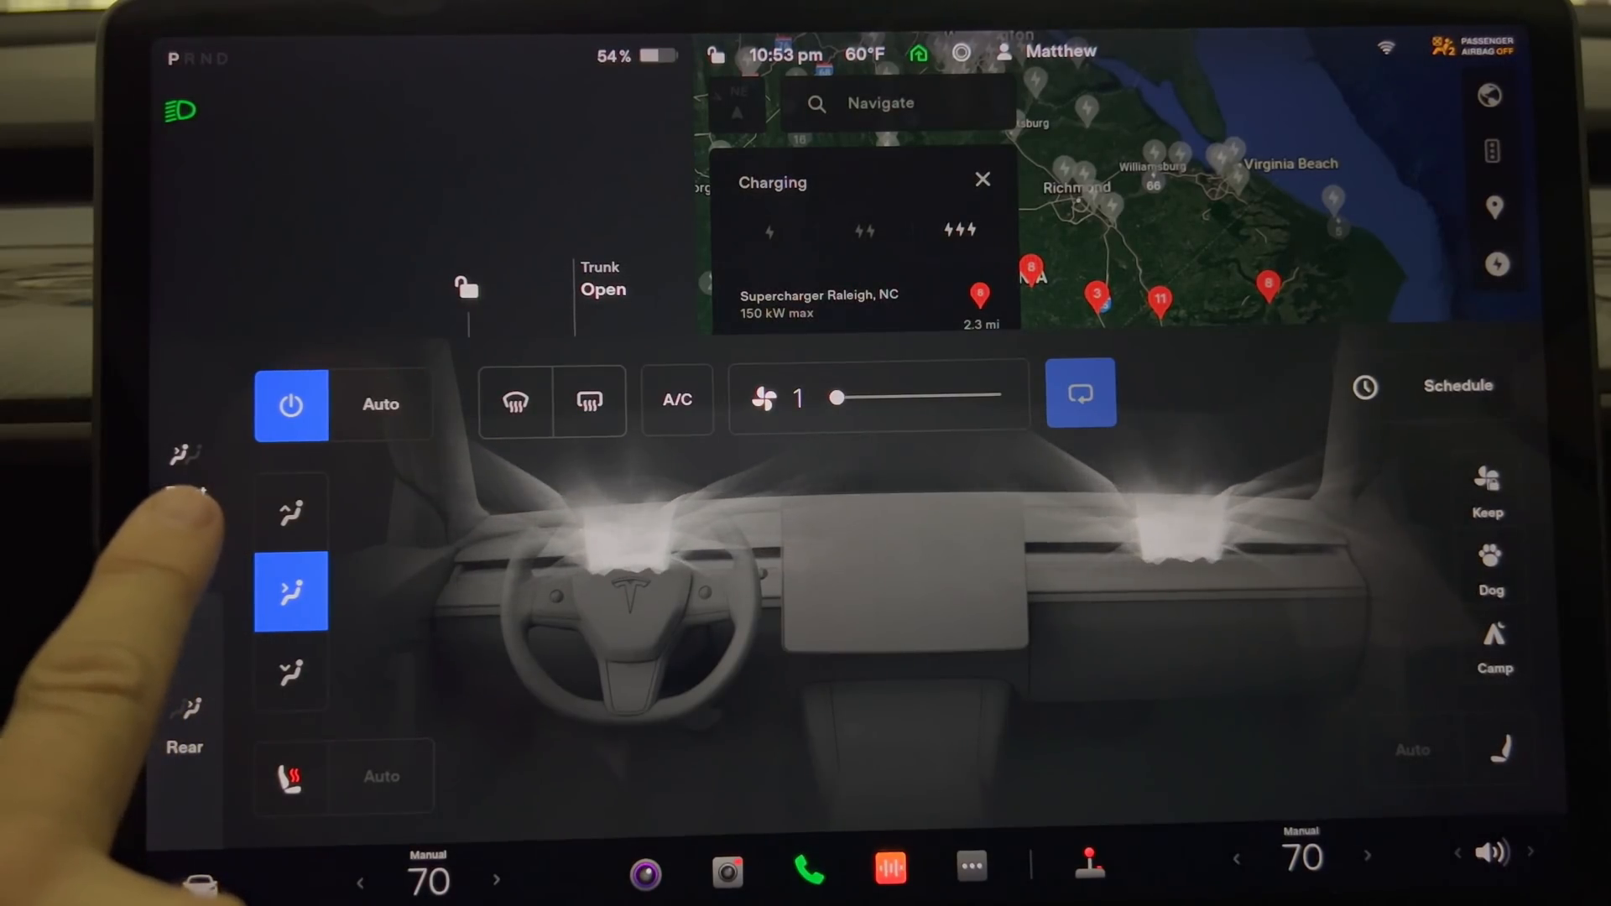
left_click(291, 590)
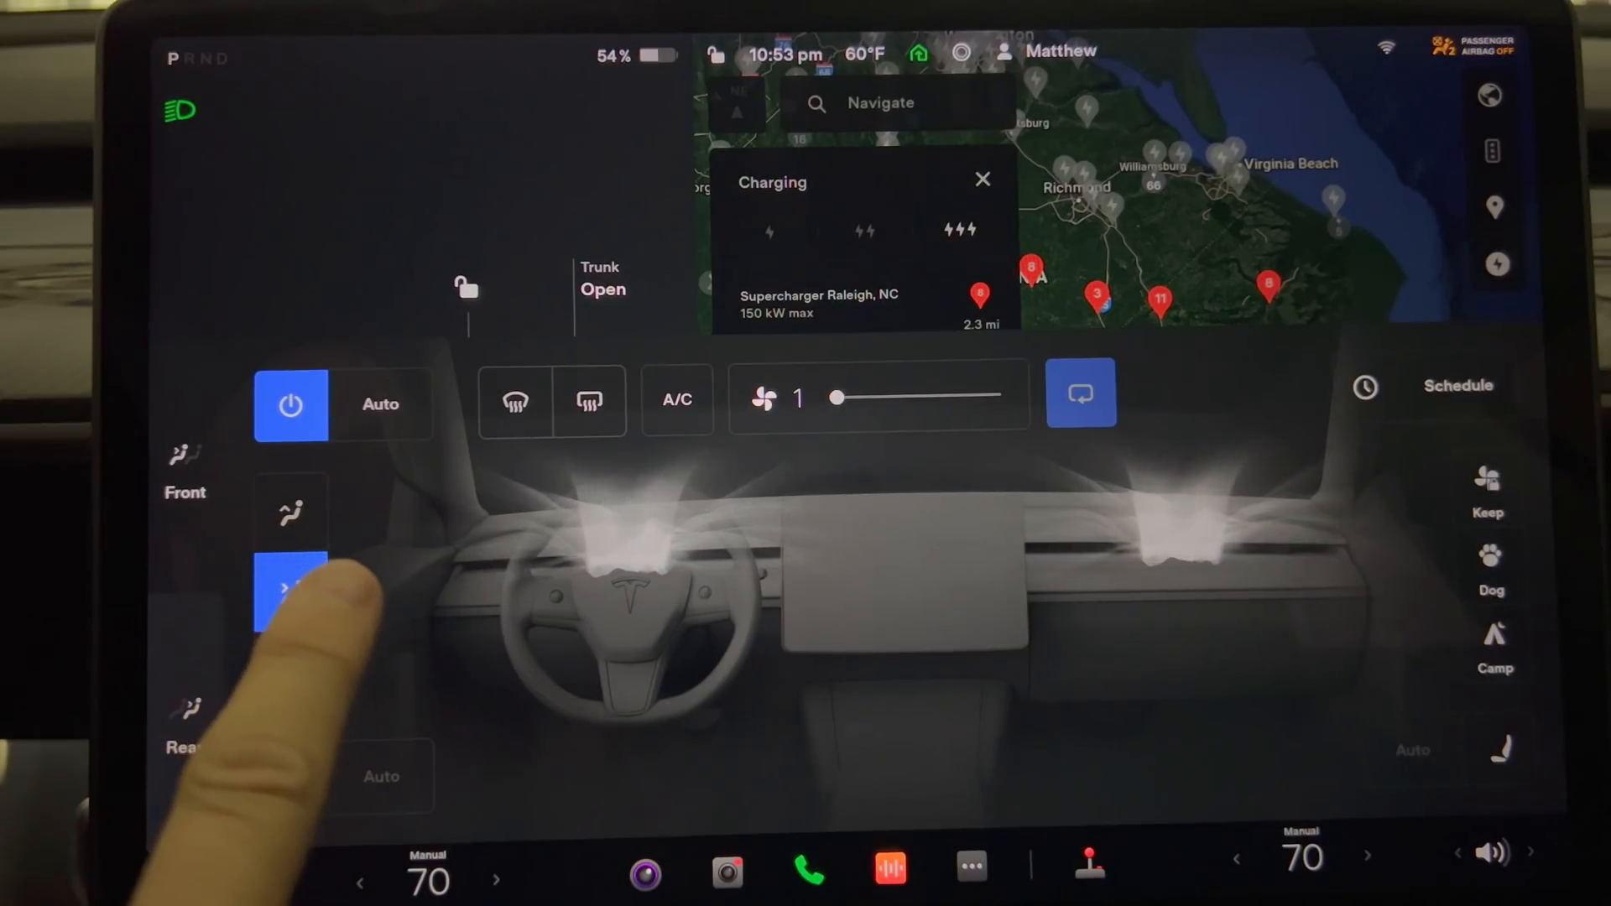
left_click(292, 594)
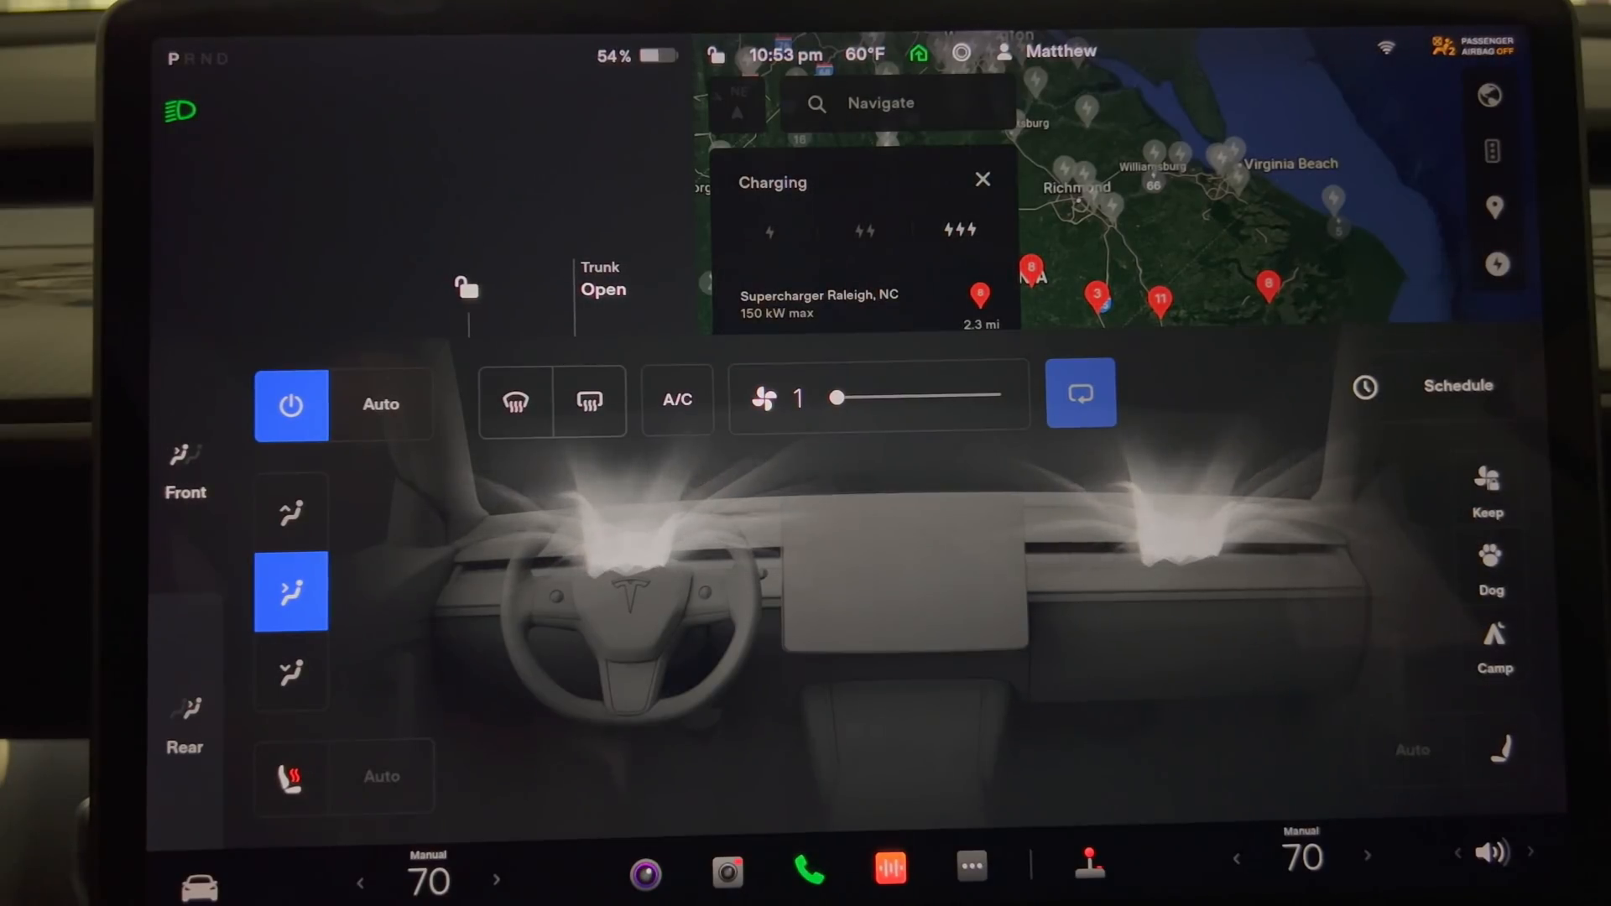
left_click(185, 719)
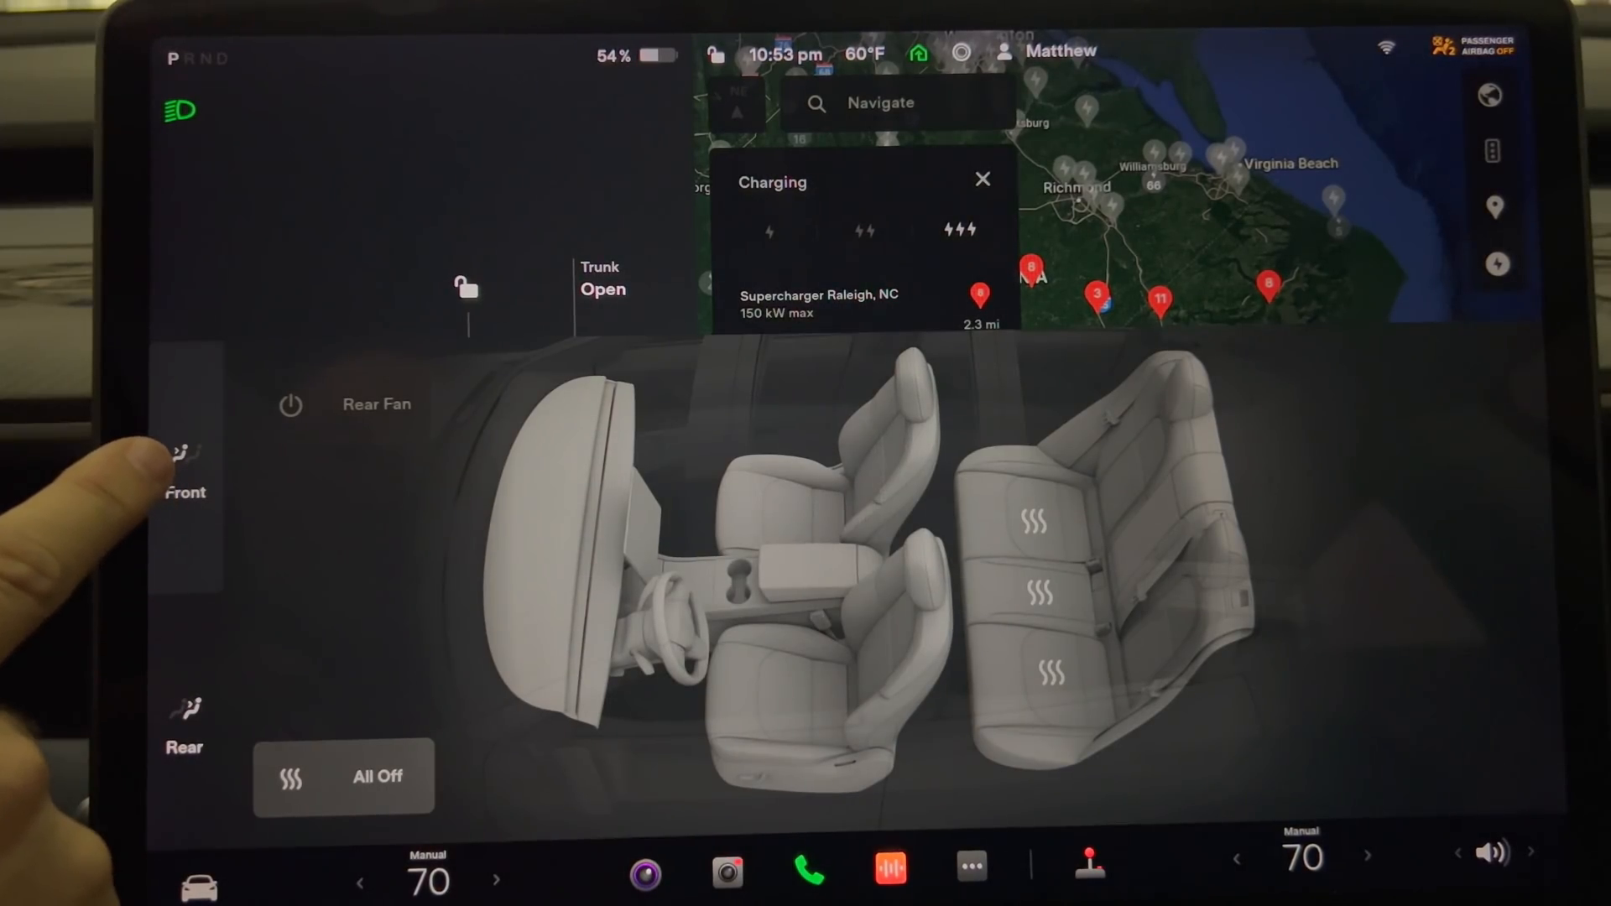
left_click(184, 468)
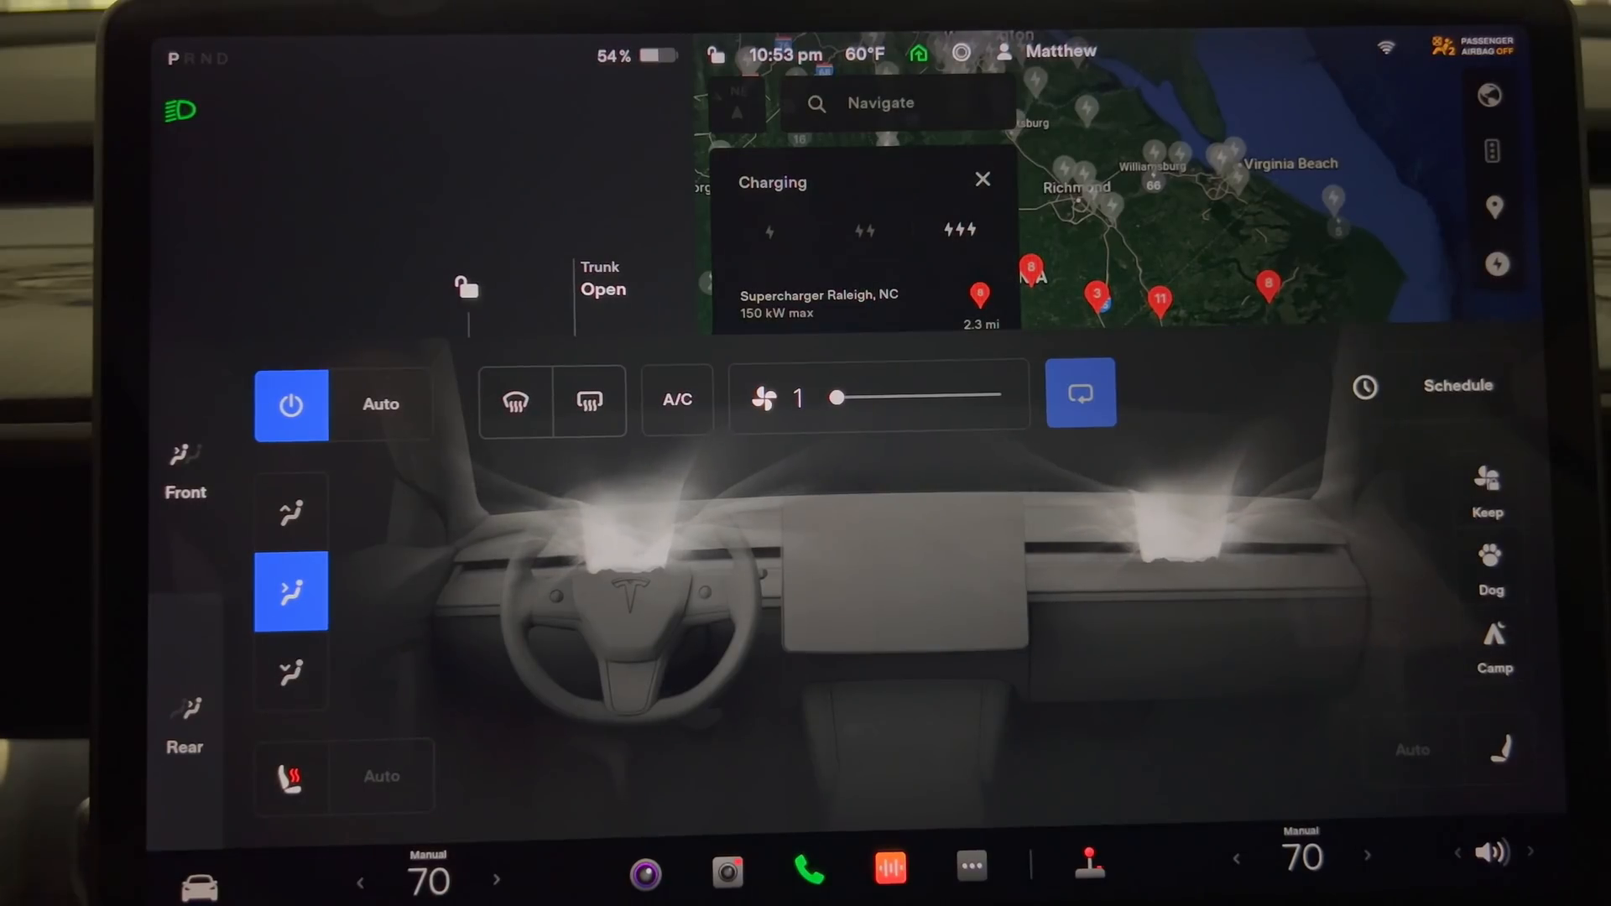